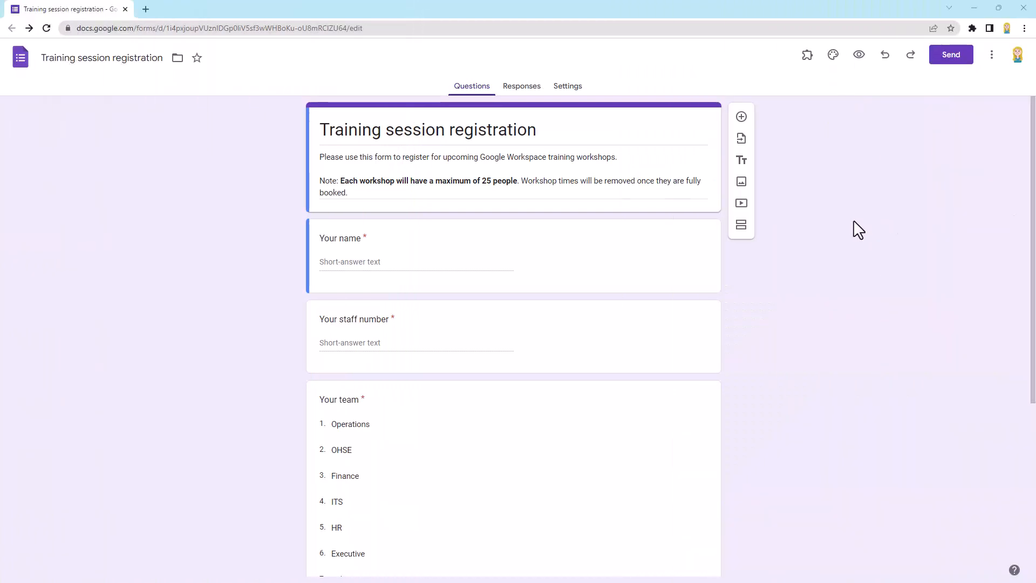
{"action": "mouse_move", "coordinate": [526, 97]}
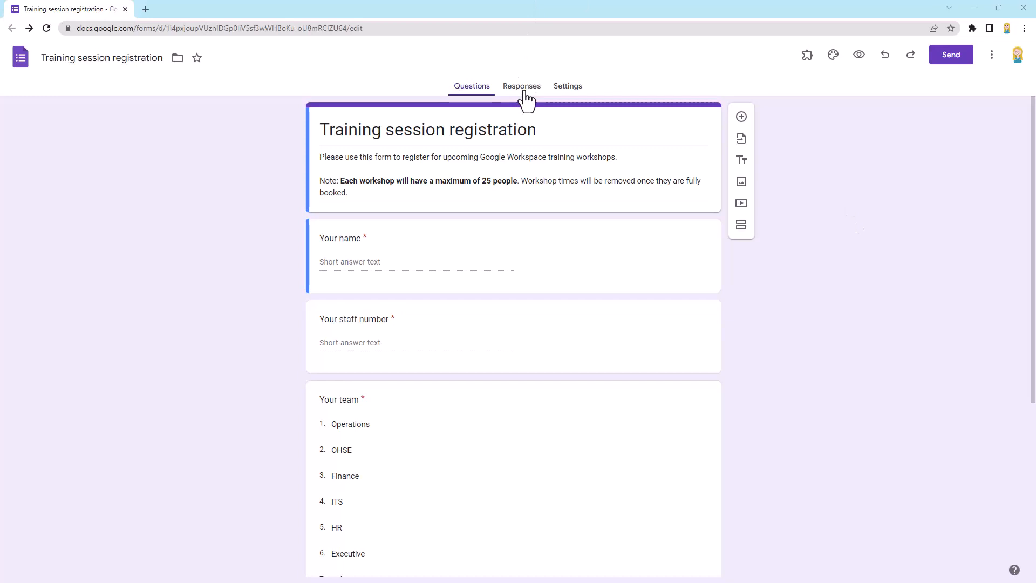
Show the responses page of the Training session registration form.
{"action": "left_click", "coordinate": [522, 86]}
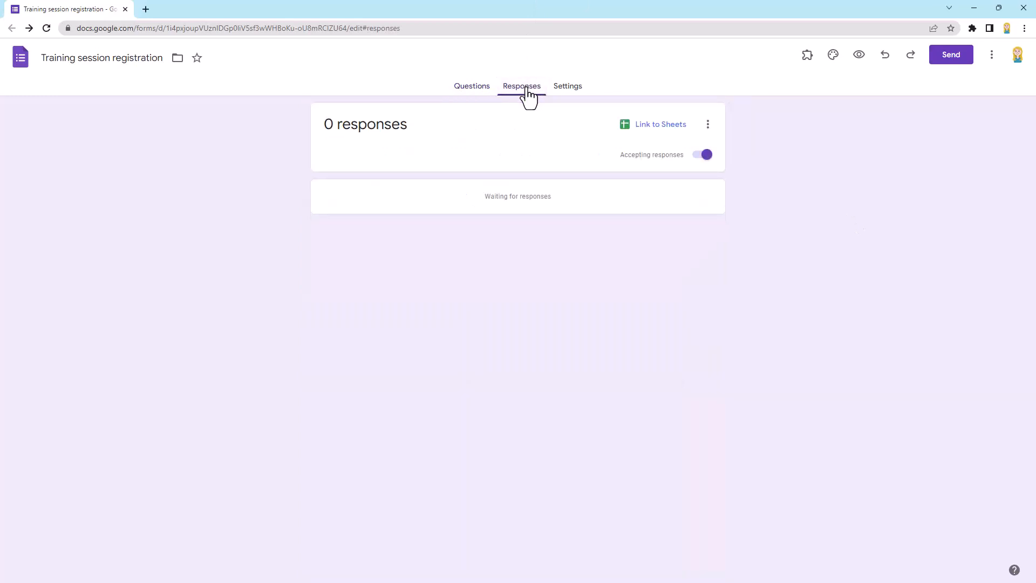
{"action": "mouse_move", "coordinate": [708, 124]}
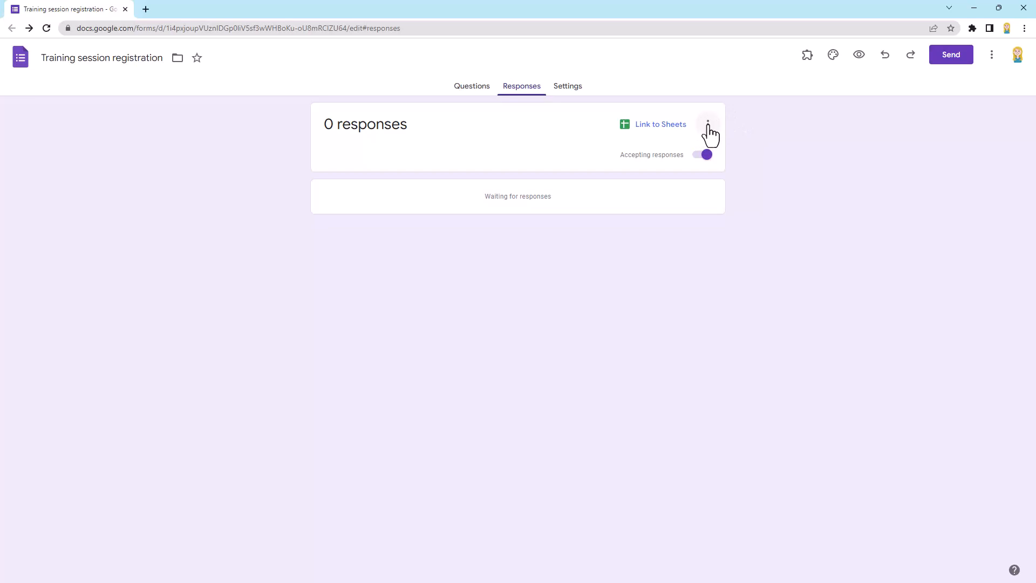
Turn on 'Get email notifications for new responses' from the responses card's more-options list.
{"action": "left_click", "coordinate": [708, 124]}
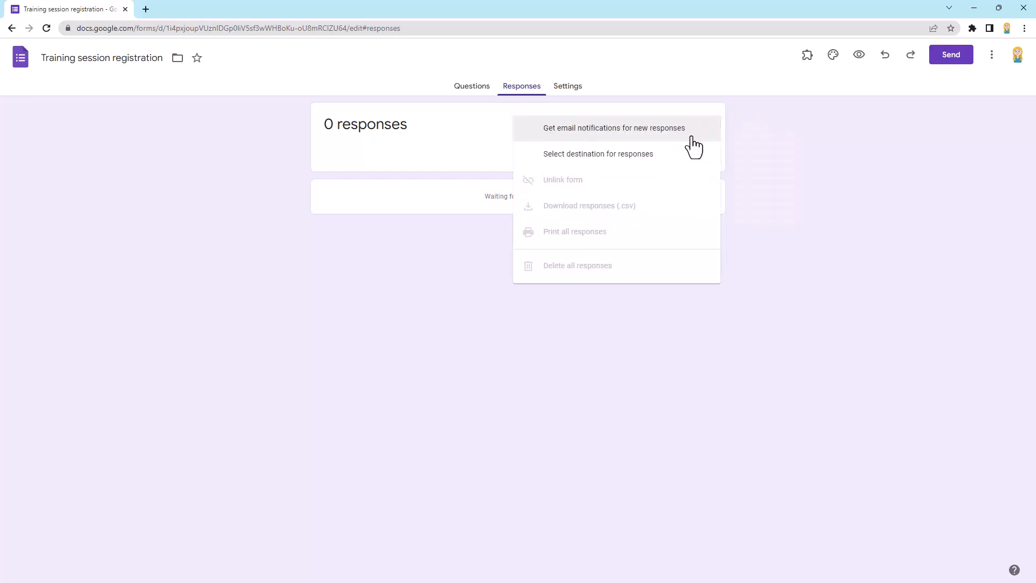
{"action": "mouse_move", "coordinate": [707, 139]}
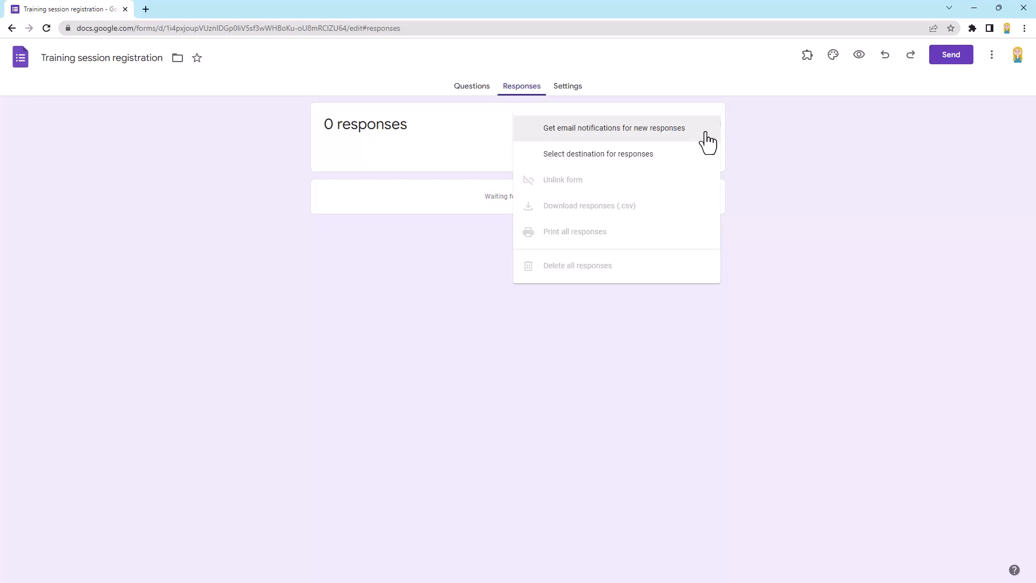
{"action": "mouse_move", "coordinate": [687, 137]}
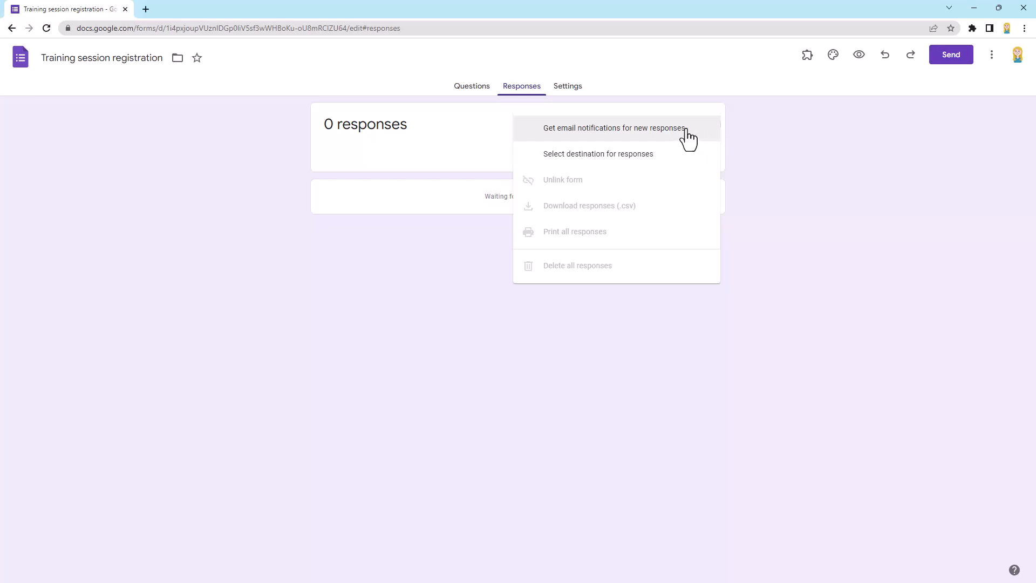
{"action": "left_click", "coordinate": [614, 127]}
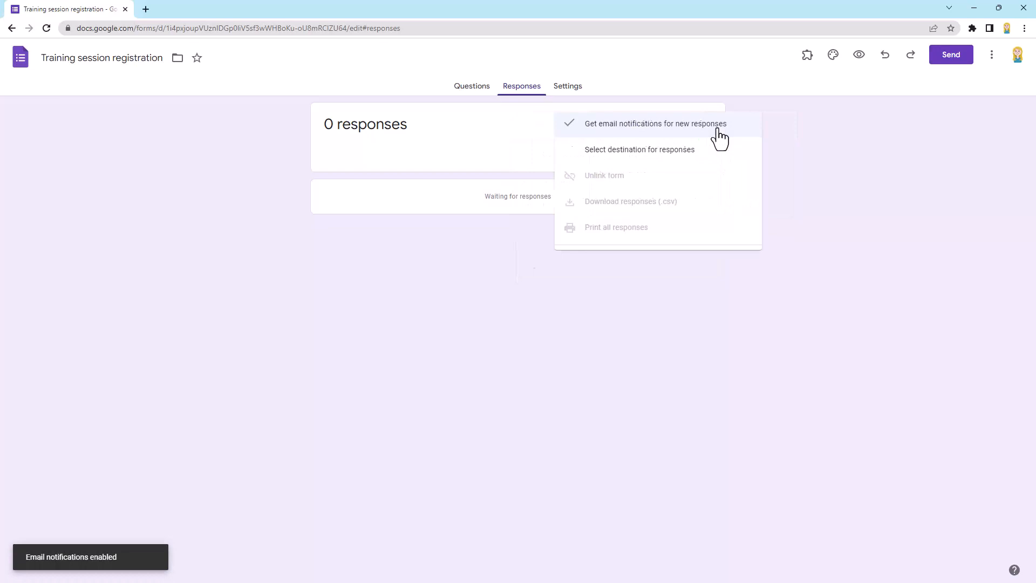
{"action": "left_click", "coordinate": [771, 137]}
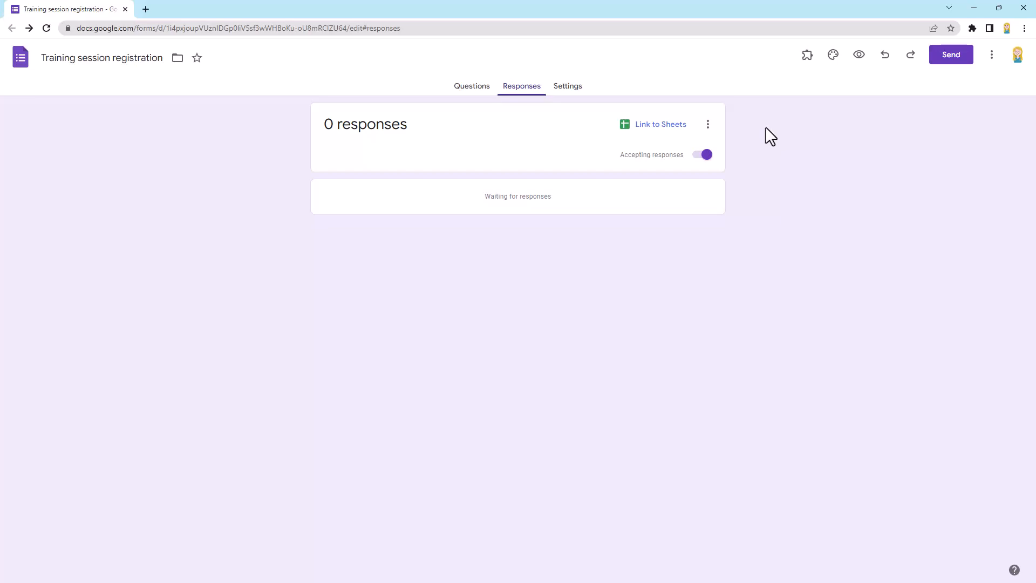
{"action": "mouse_move", "coordinate": [442, 235]}
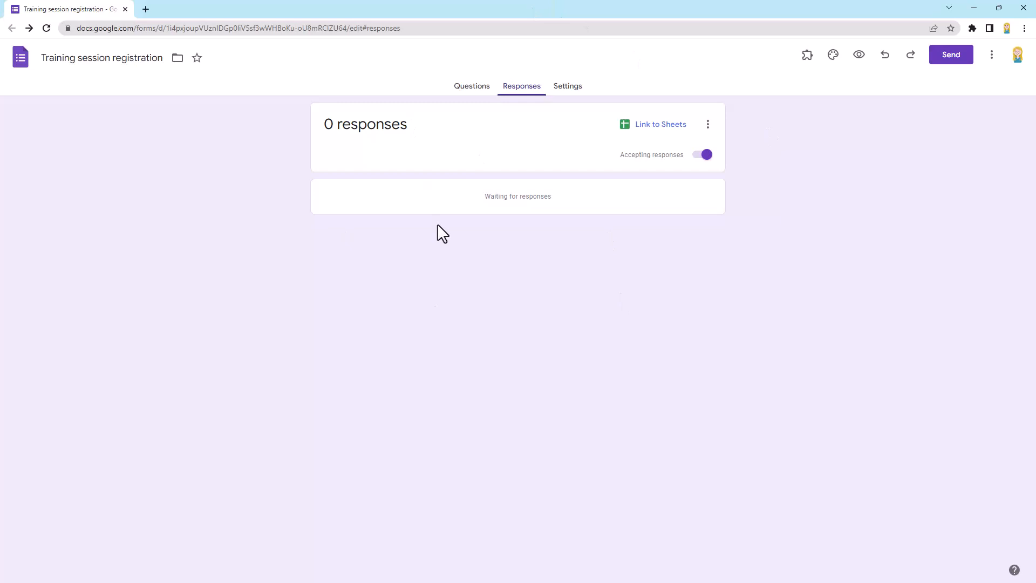
{"action": "mouse_move", "coordinate": [792, 200]}
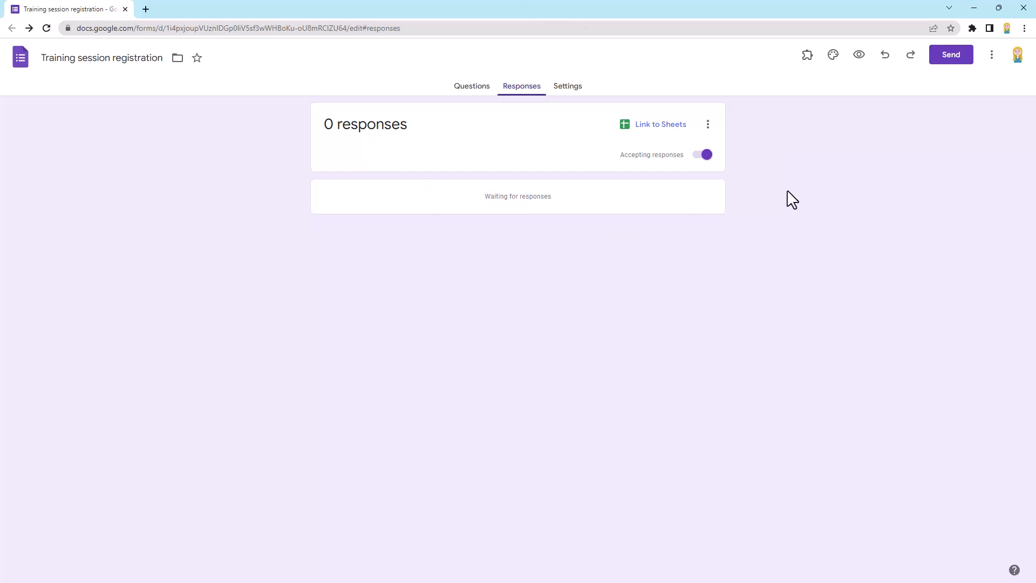
{"action": "mouse_move", "coordinate": [736, 145]}
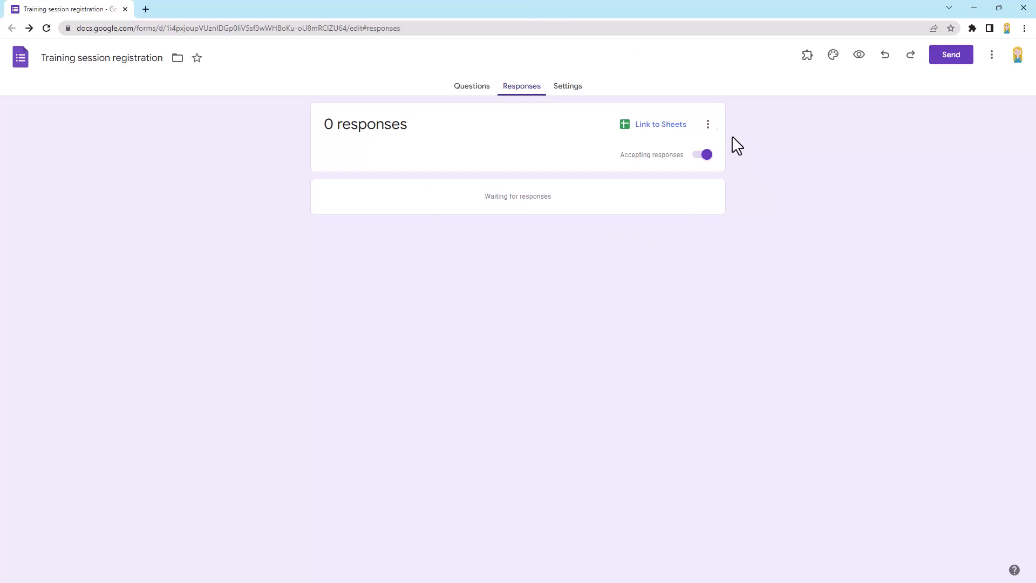
{"action": "mouse_move", "coordinate": [746, 134]}
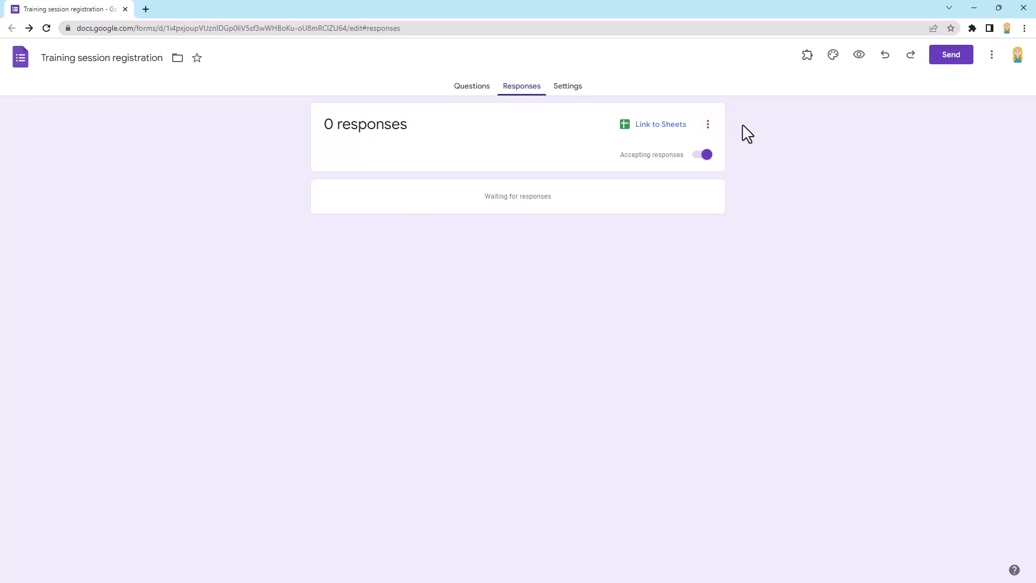
{"action": "mouse_move", "coordinate": [756, 137]}
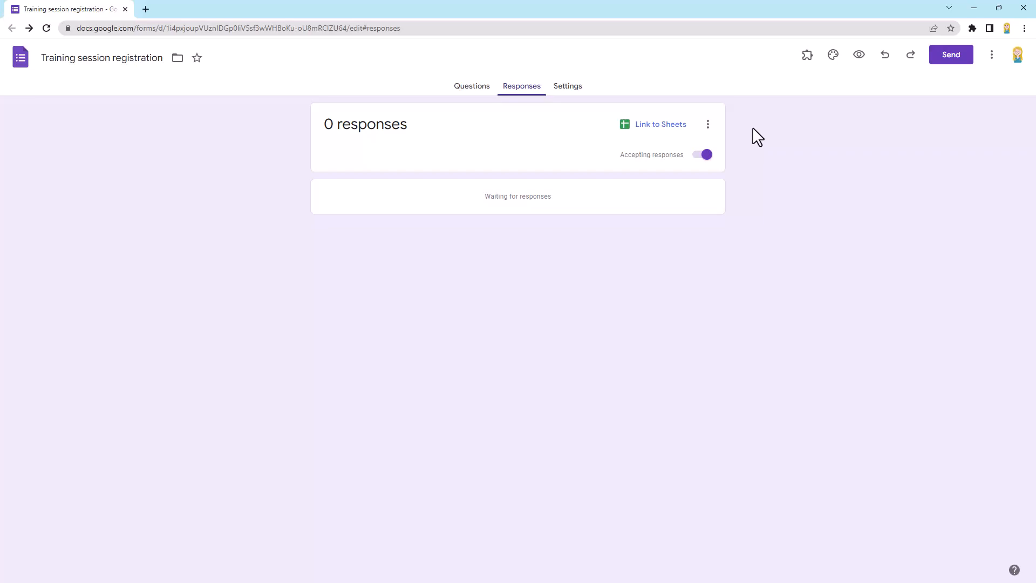
{"action": "mouse_move", "coordinate": [1015, 78]}
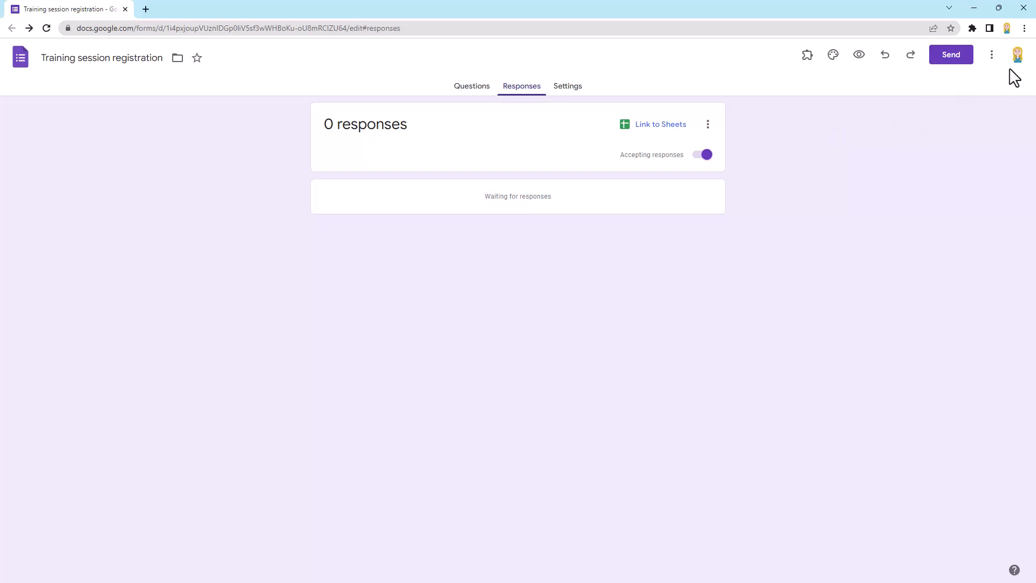
Show the form's additional options list with copying, printing, collaborators and add-ons.
{"action": "left_click", "coordinate": [992, 54]}
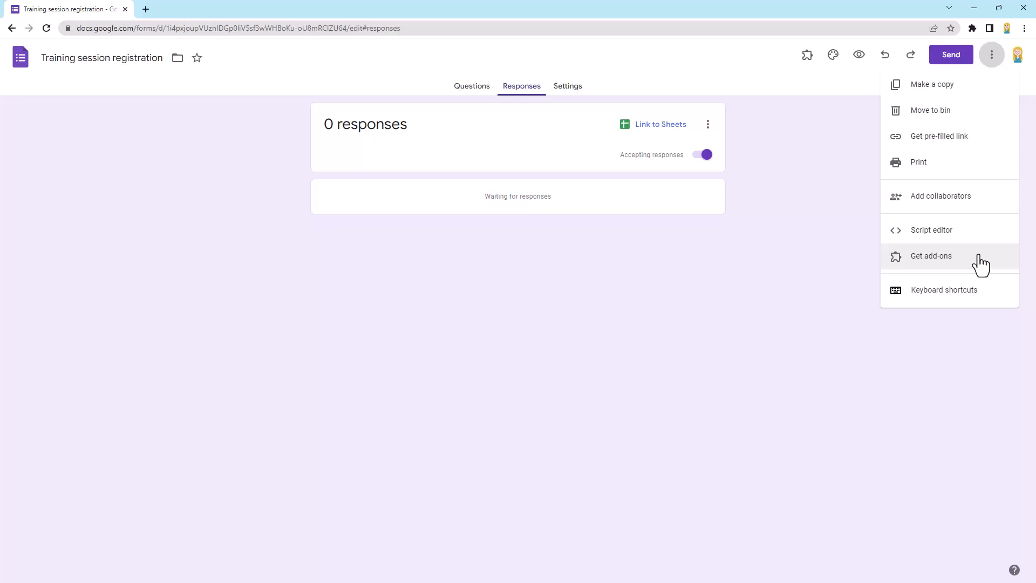
{"action": "mouse_move", "coordinate": [952, 270]}
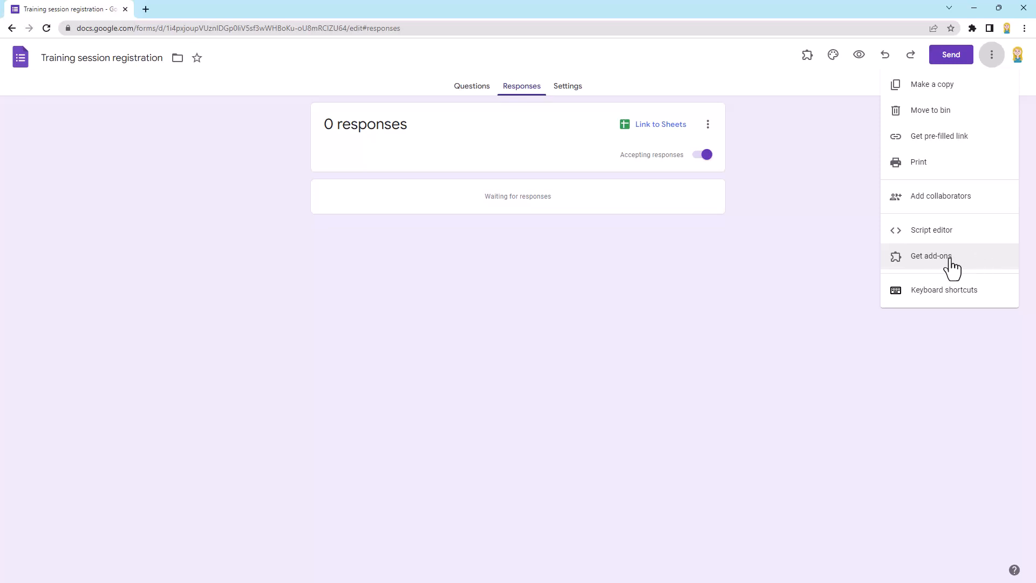
Bring up the Google Workspace Marketplace catalogue of add-ons that work with Forms.
{"action": "left_click", "coordinate": [931, 257]}
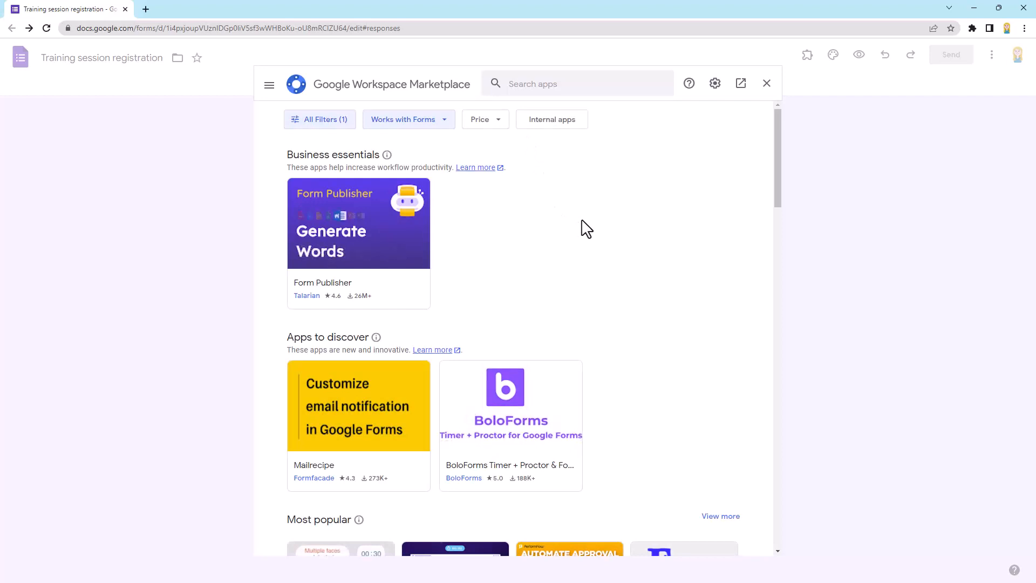
{"action": "mouse_move", "coordinate": [551, 119]}
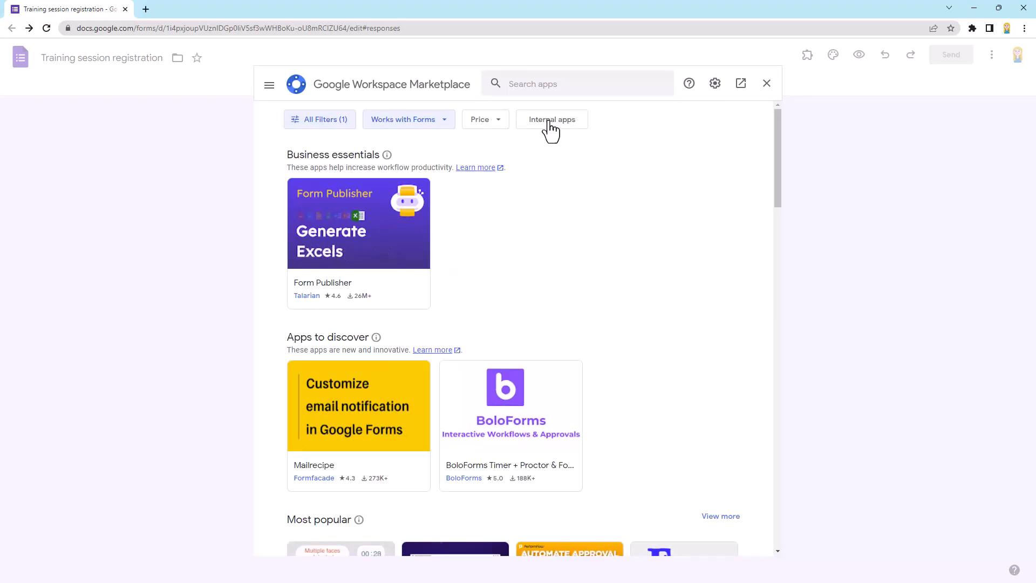
Search the Marketplace for 'notifications' to find the Form Notifications add-on by Google.
{"action": "type", "text": "n"}
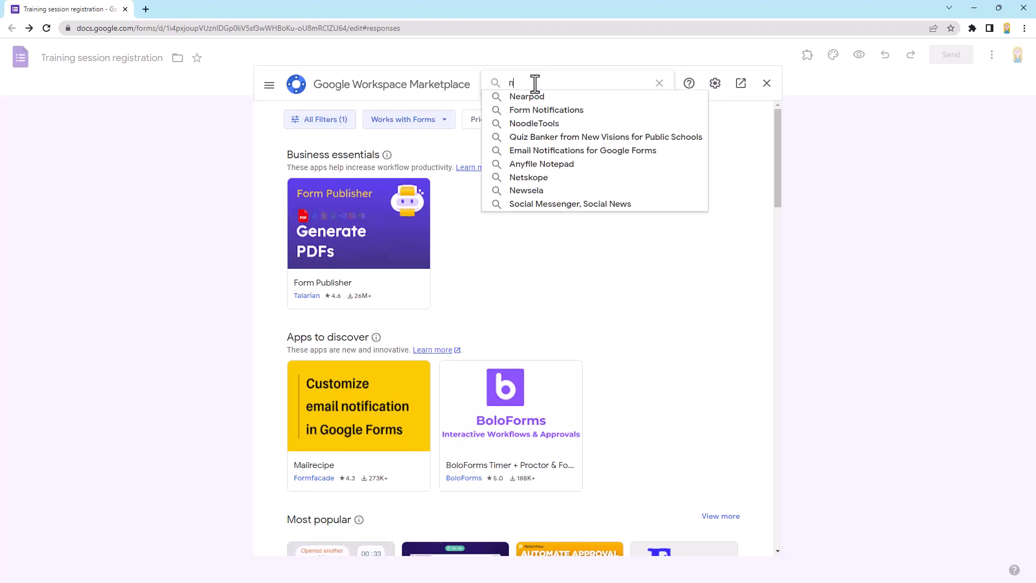
{"action": "type", "text": "otifications"}
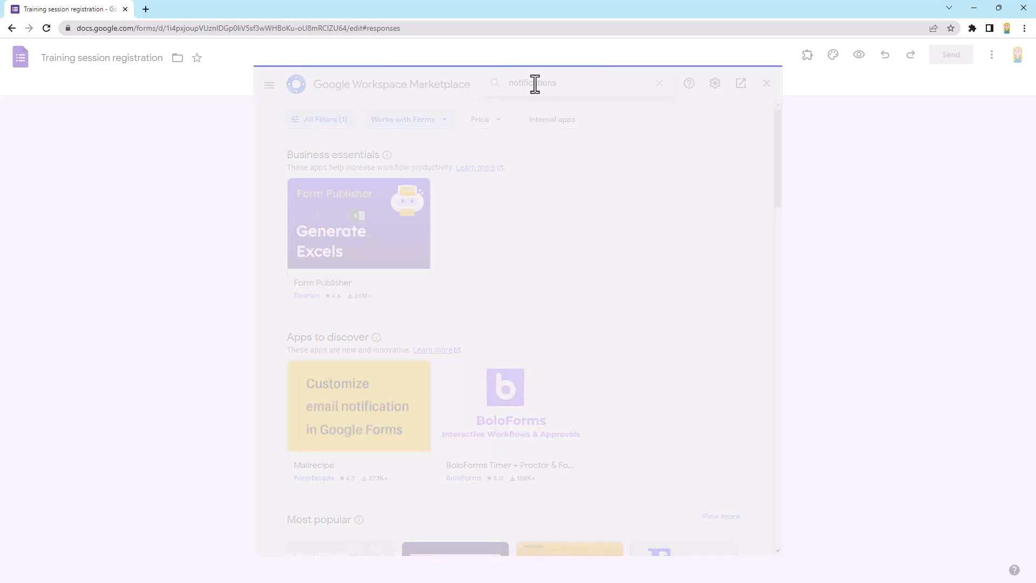
{"action": "key", "text": "Return"}
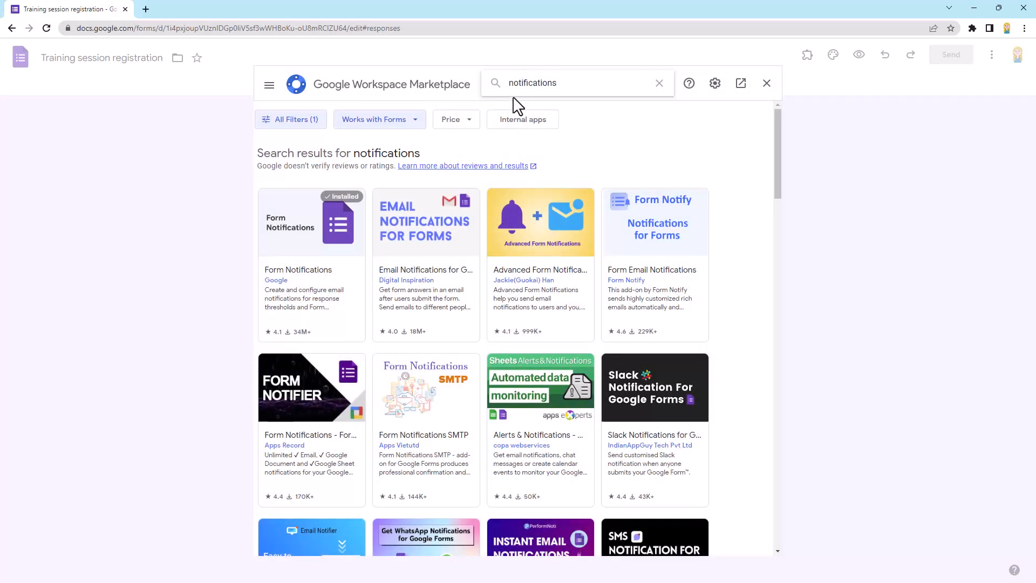
{"action": "mouse_move", "coordinate": [290, 317]}
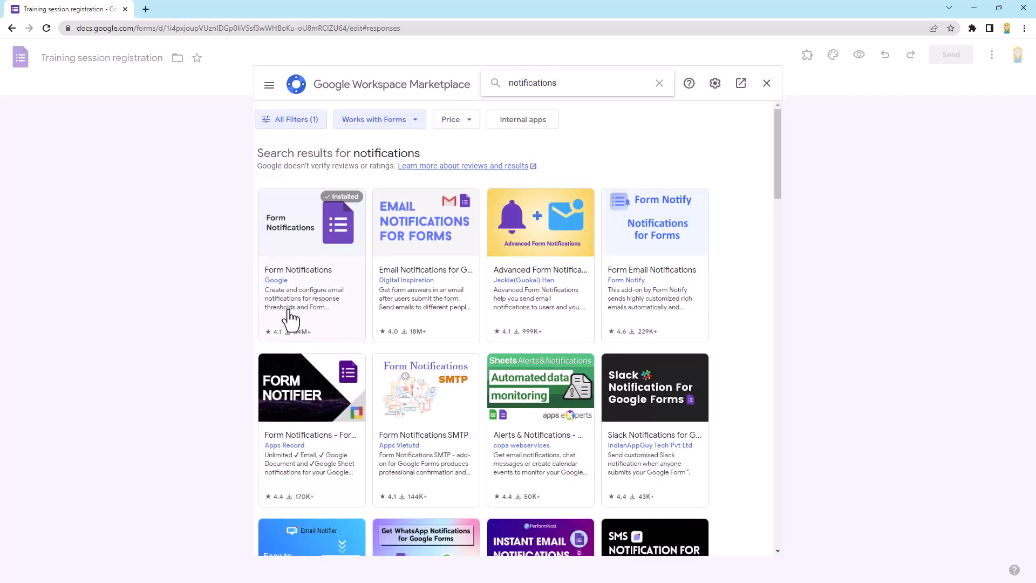
{"action": "mouse_move", "coordinate": [334, 212]}
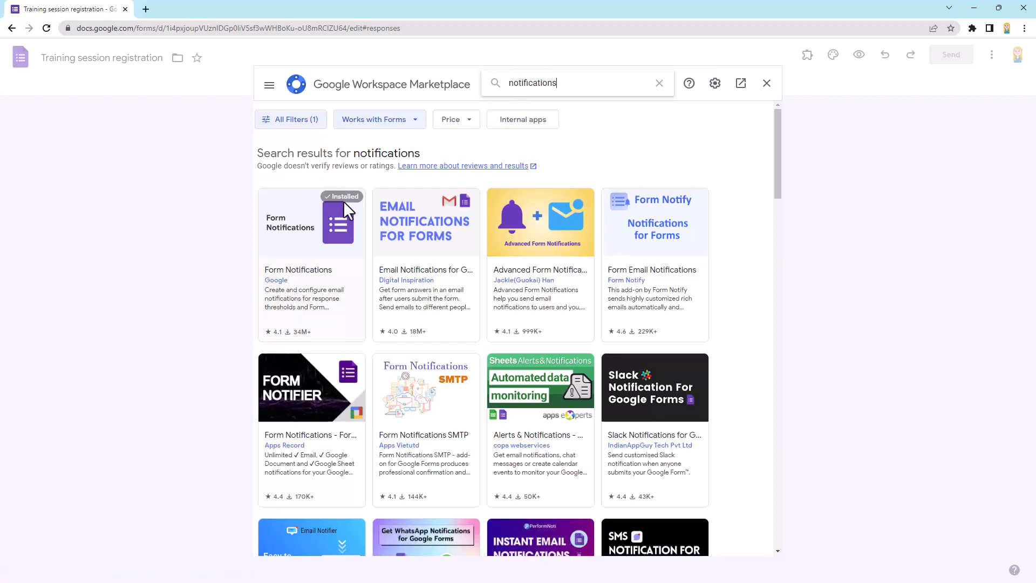
{"action": "mouse_move", "coordinate": [321, 287]}
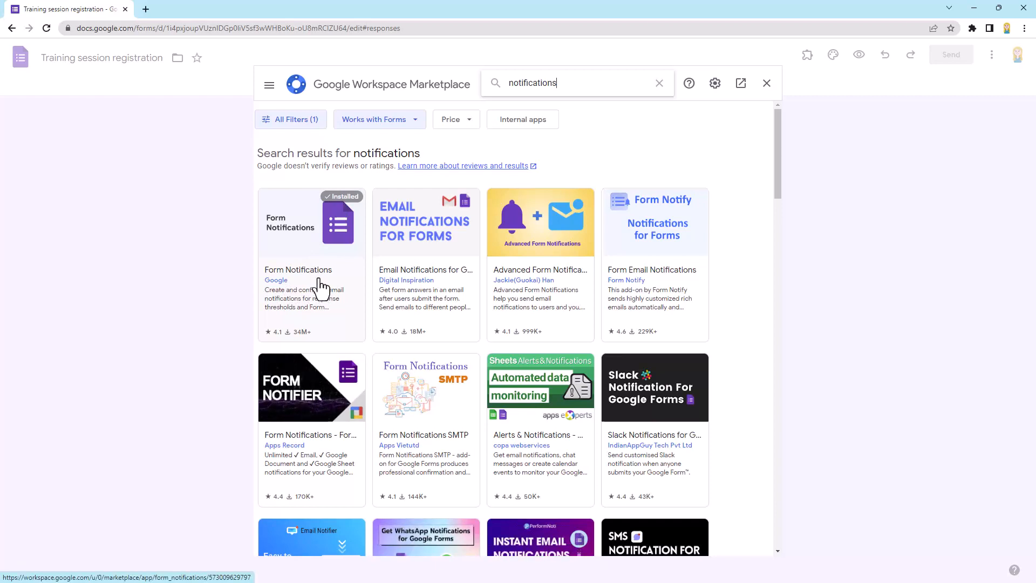
{"action": "mouse_move", "coordinate": [320, 287]}
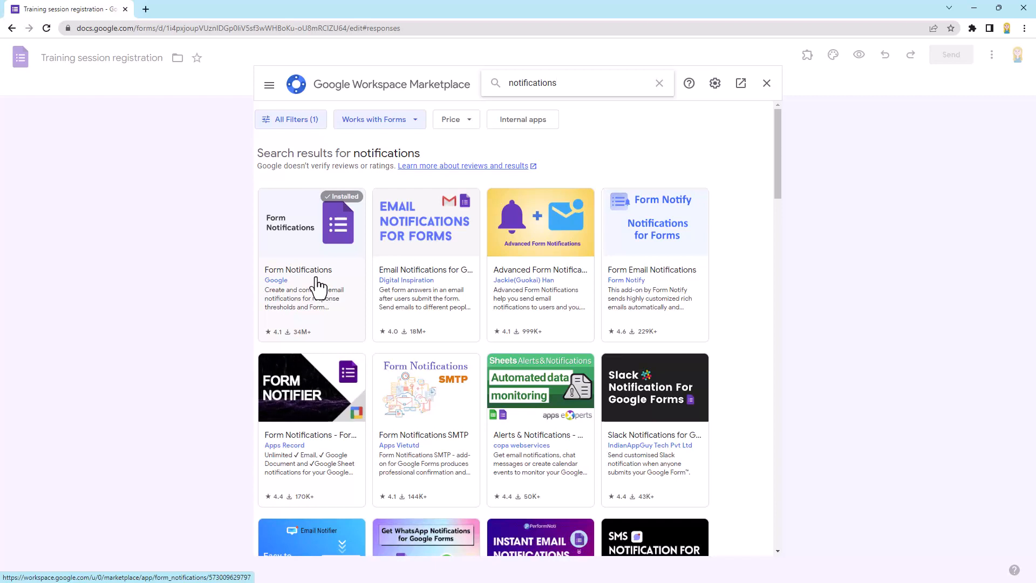
{"action": "mouse_move", "coordinate": [463, 258]}
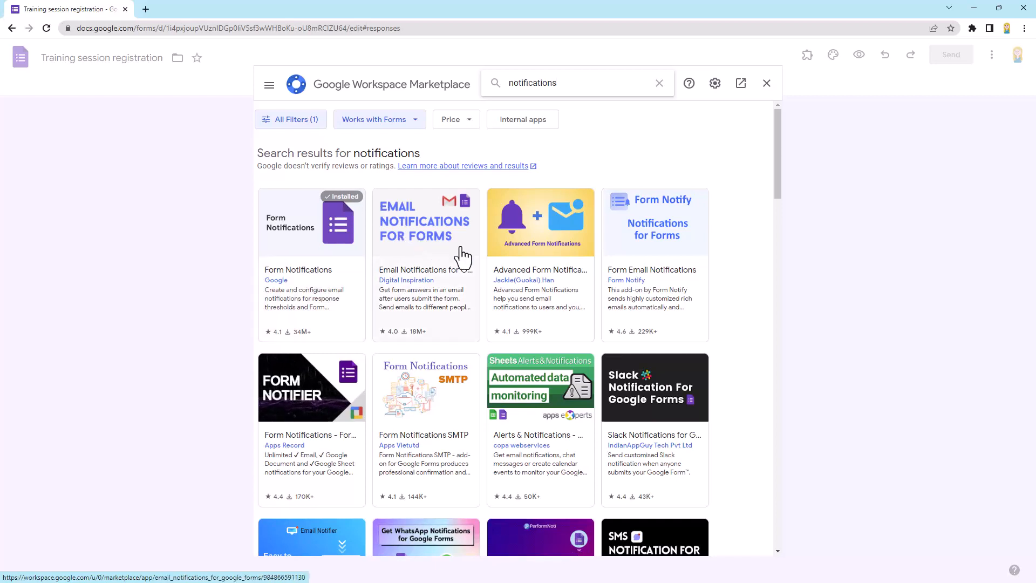
{"action": "mouse_move", "coordinate": [427, 296]}
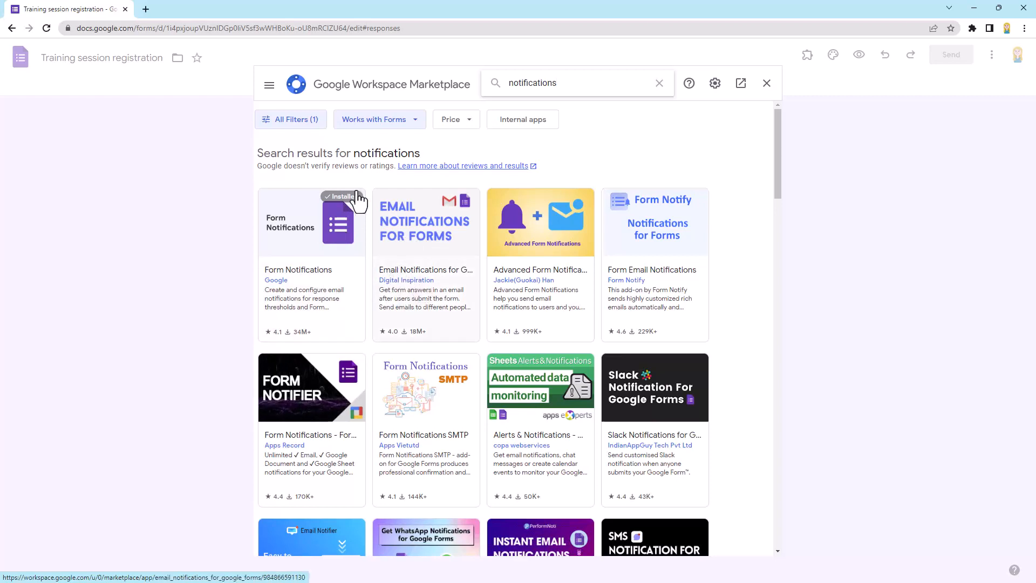
{"action": "mouse_move", "coordinate": [323, 279]}
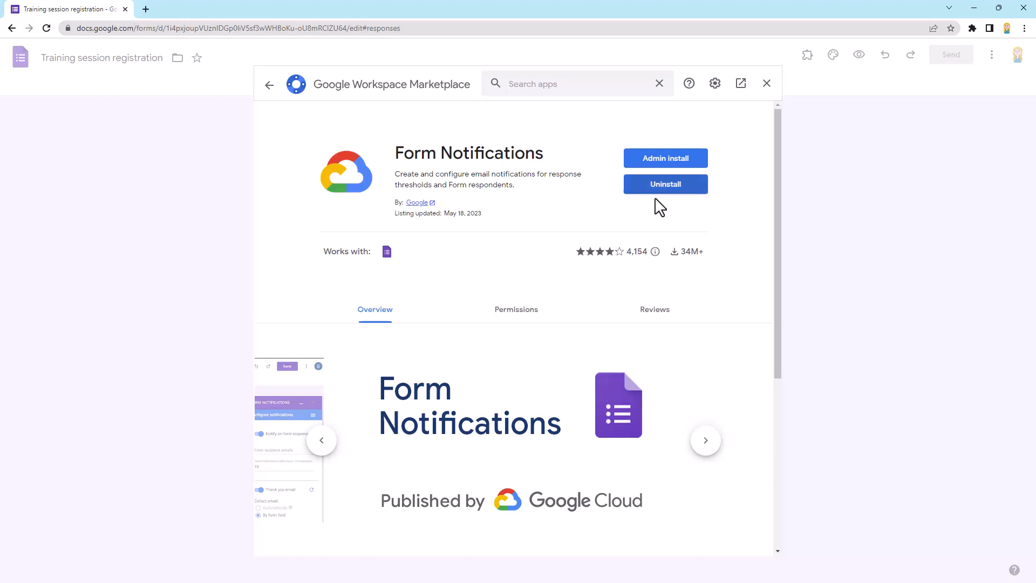
{"action": "mouse_move", "coordinate": [703, 220]}
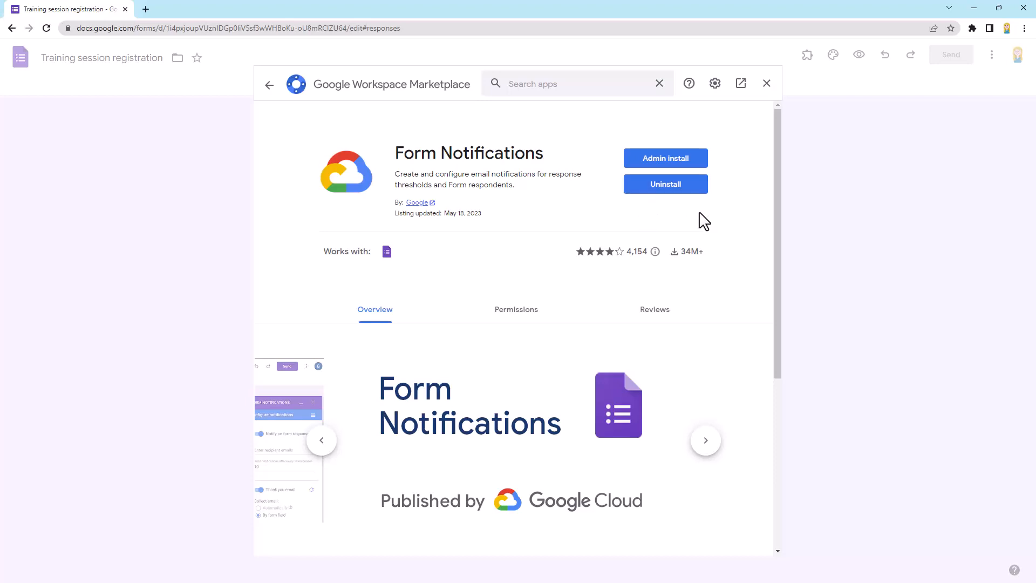
{"action": "mouse_move", "coordinate": [690, 222]}
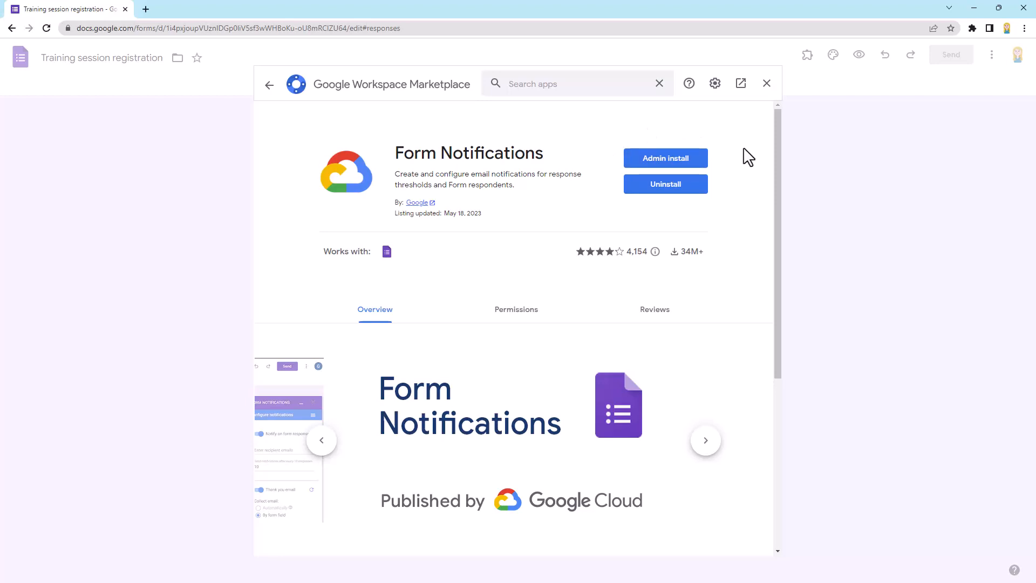
{"action": "mouse_move", "coordinate": [740, 217]}
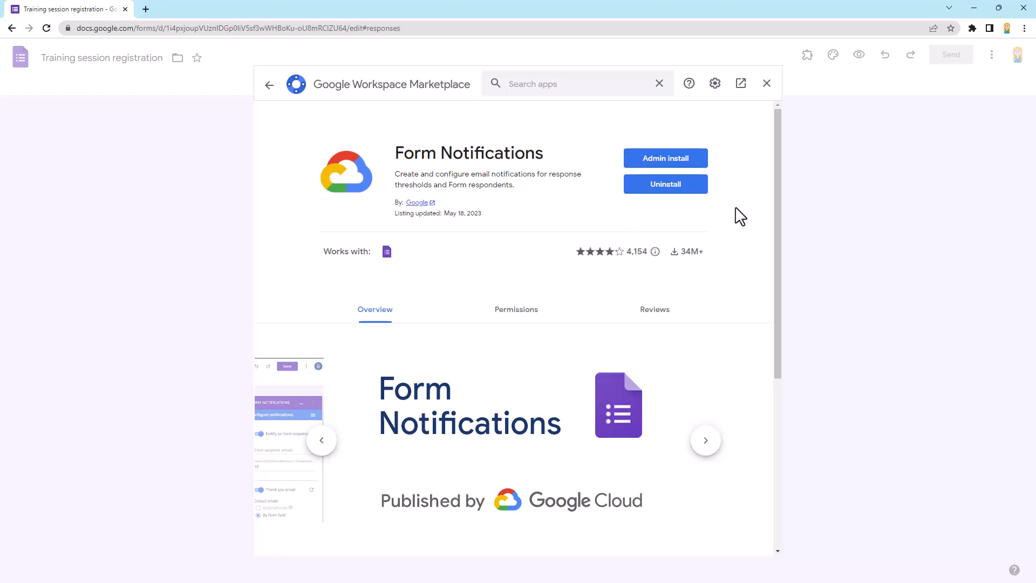
{"action": "mouse_move", "coordinate": [713, 218]}
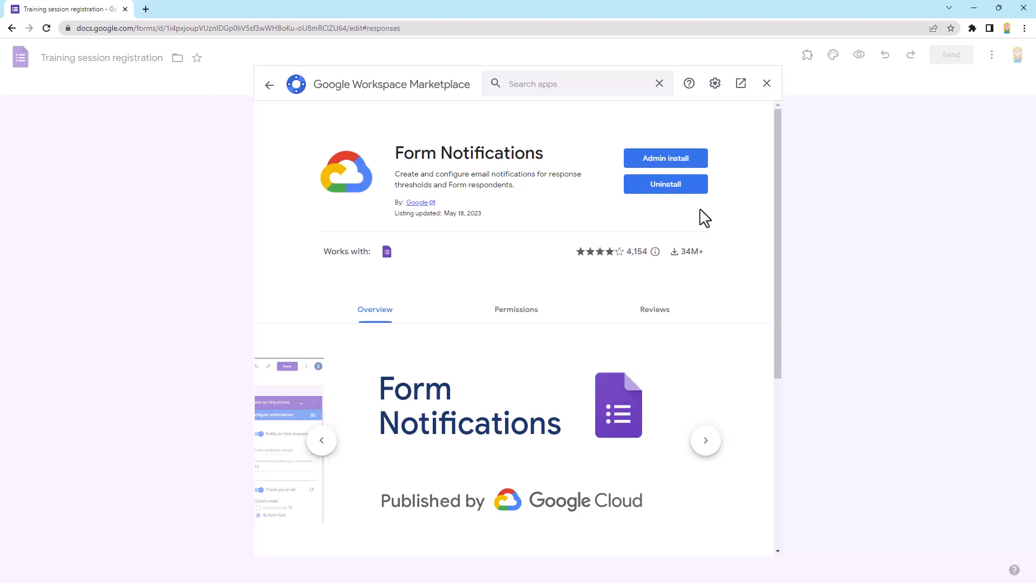
{"action": "mouse_move", "coordinate": [623, 220]}
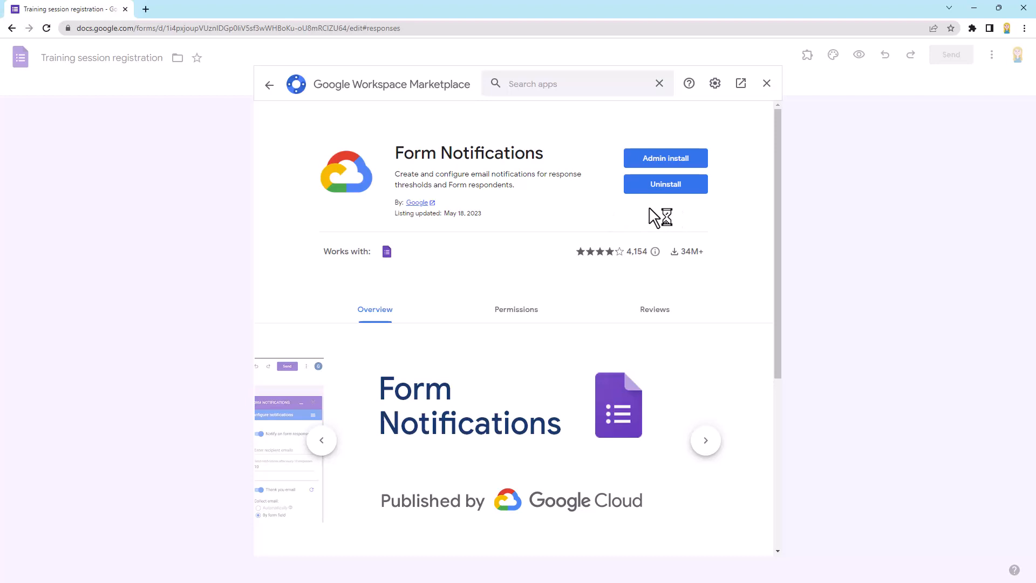
{"action": "mouse_move", "coordinate": [766, 83]}
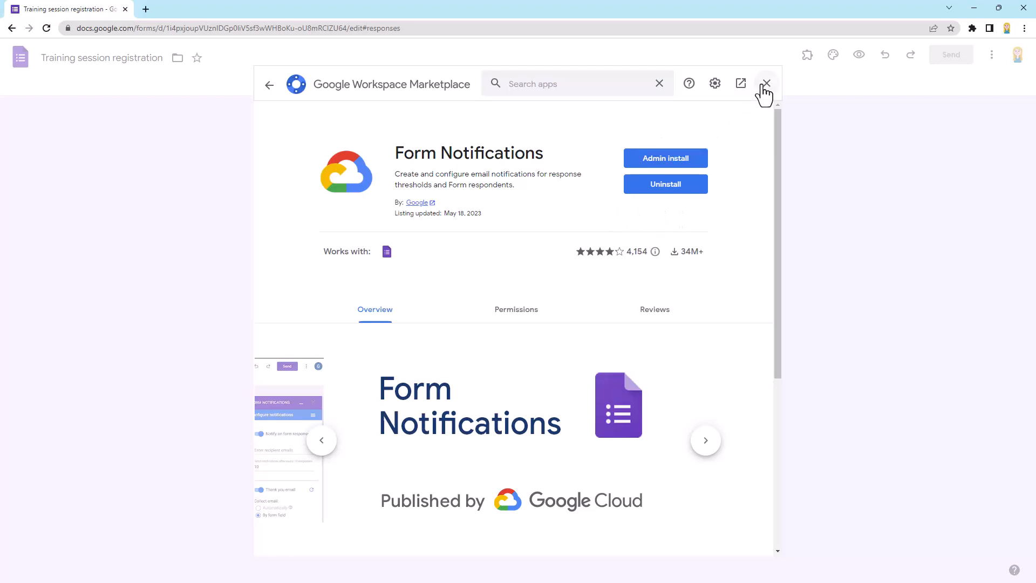
Leave the Marketplace and launch the installed Form Notifications add-on, which offers only Help.
{"action": "left_click", "coordinate": [766, 83]}
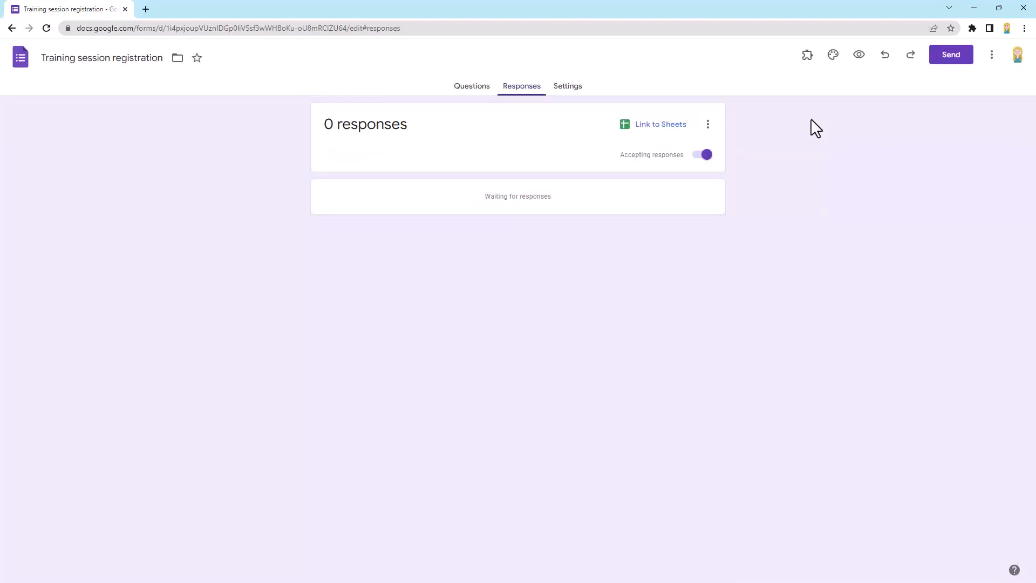
{"action": "mouse_move", "coordinate": [804, 127]}
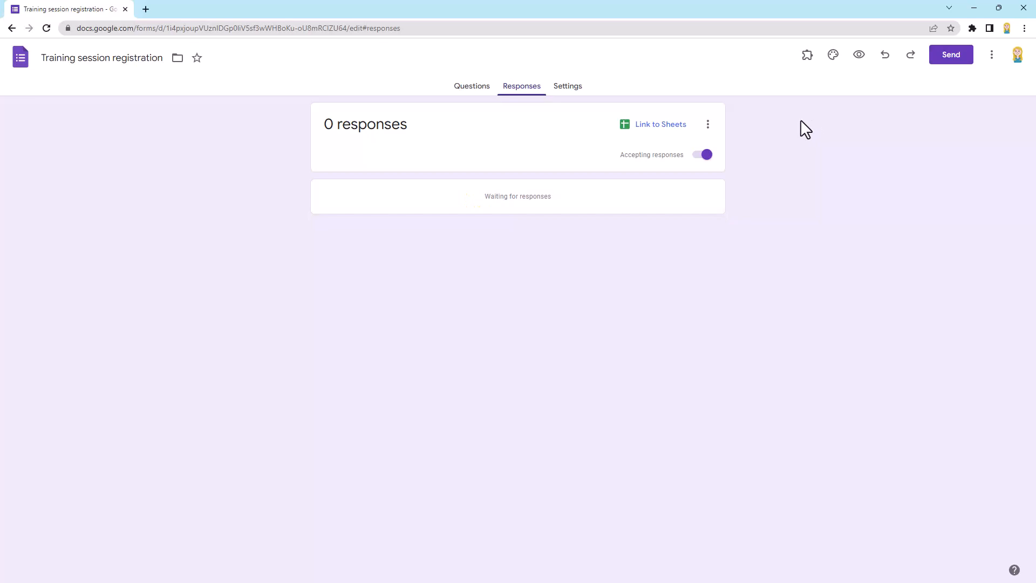
{"action": "mouse_move", "coordinate": [814, 55]}
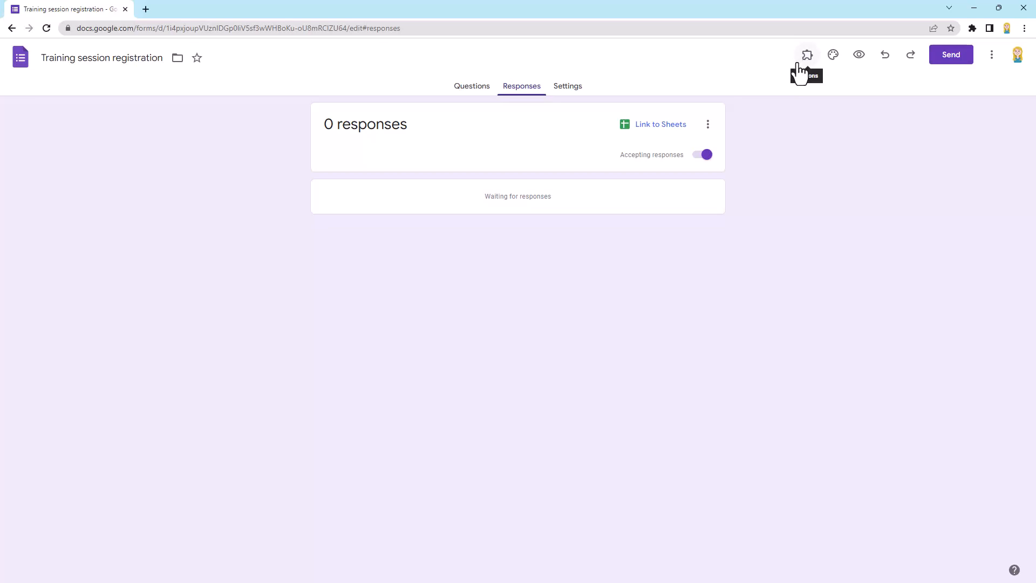
{"action": "mouse_move", "coordinate": [810, 69]}
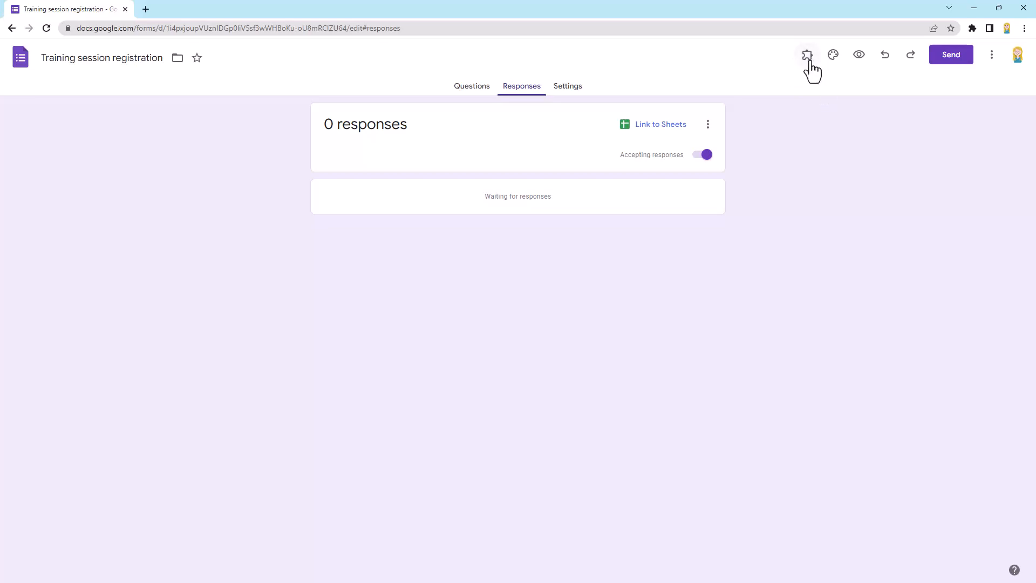
{"action": "mouse_move", "coordinate": [825, 89]}
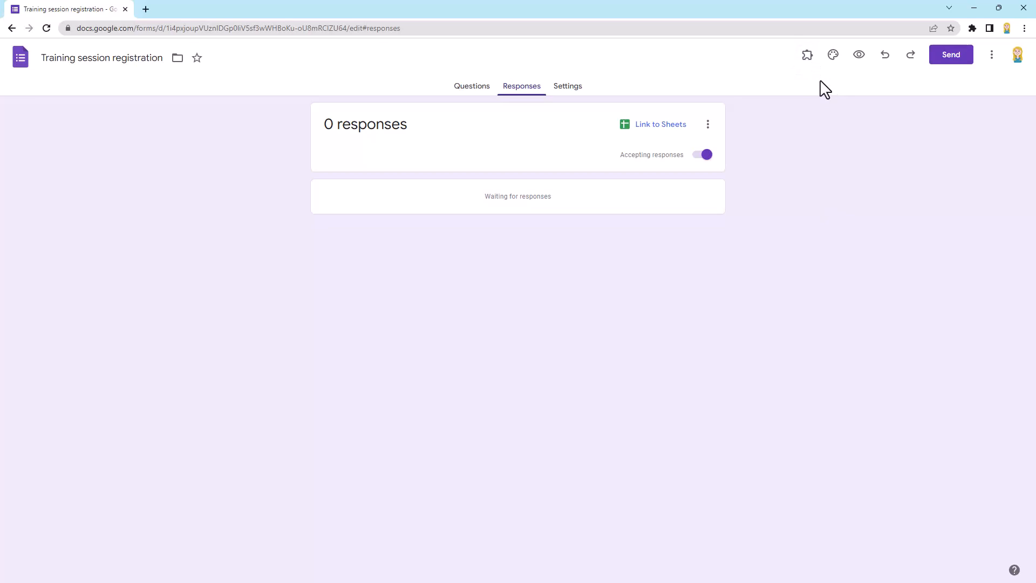
{"action": "left_click", "coordinate": [807, 54]}
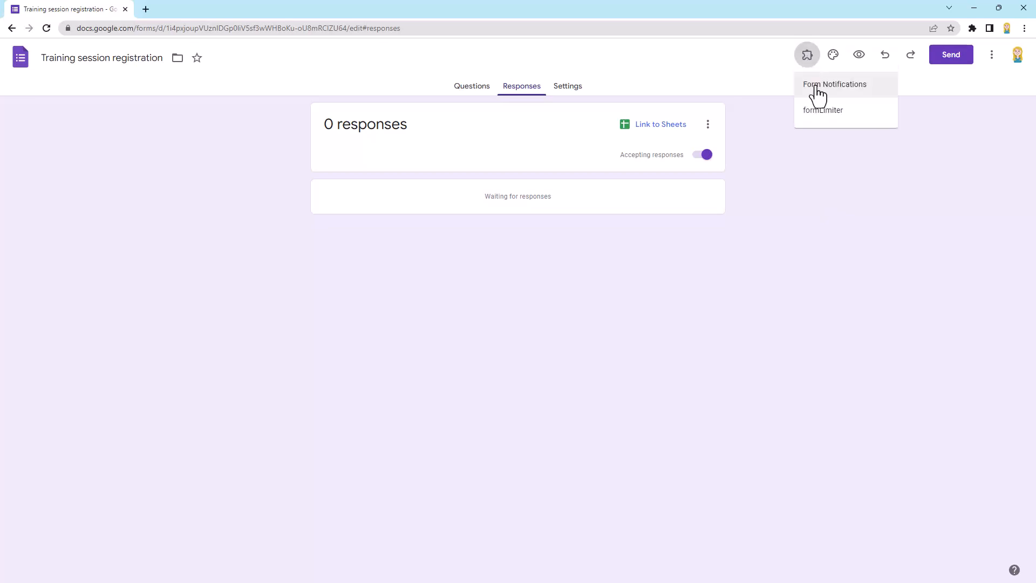
{"action": "mouse_move", "coordinate": [848, 95]}
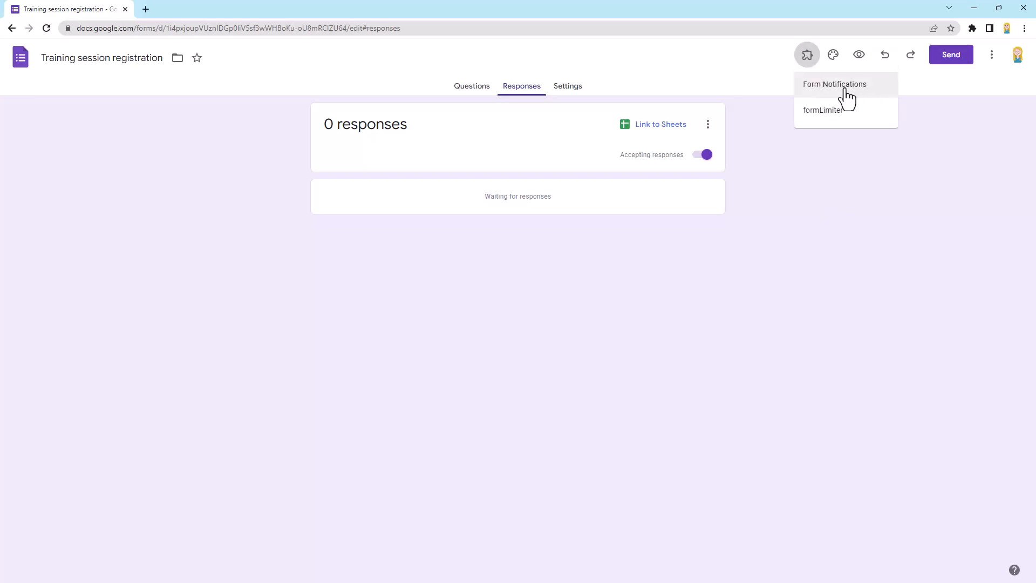
{"action": "left_click", "coordinate": [834, 84]}
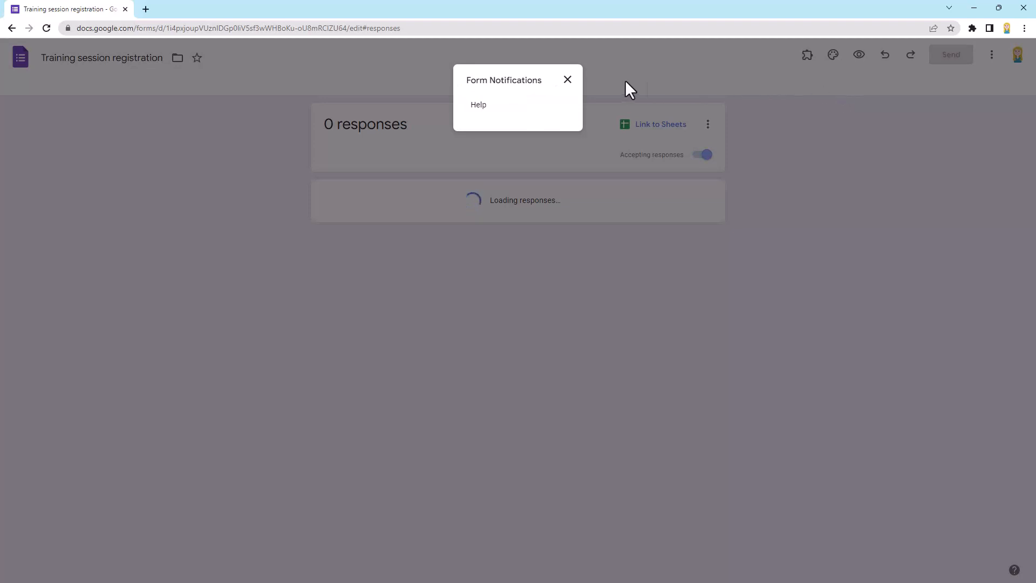
{"action": "mouse_move", "coordinate": [499, 76]}
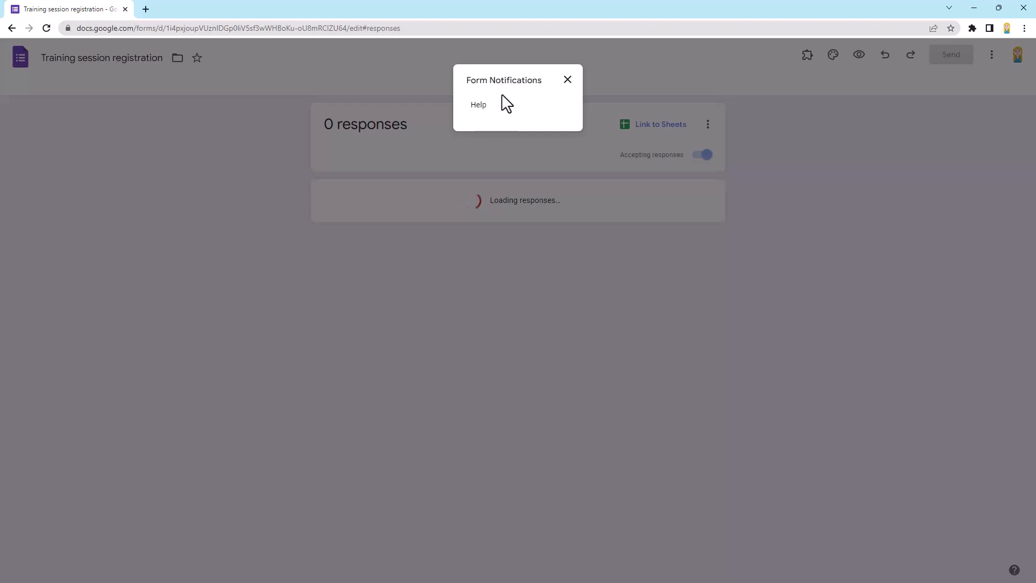
{"action": "mouse_move", "coordinate": [574, 92]}
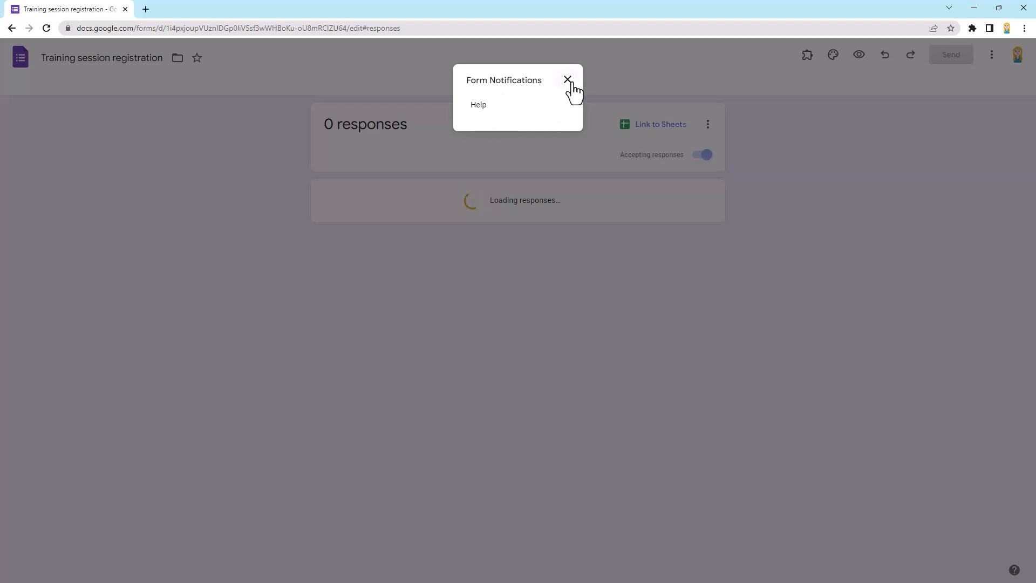
Reload the form page and relaunch Form Notifications so its panel offers Open.
{"action": "left_click", "coordinate": [567, 79]}
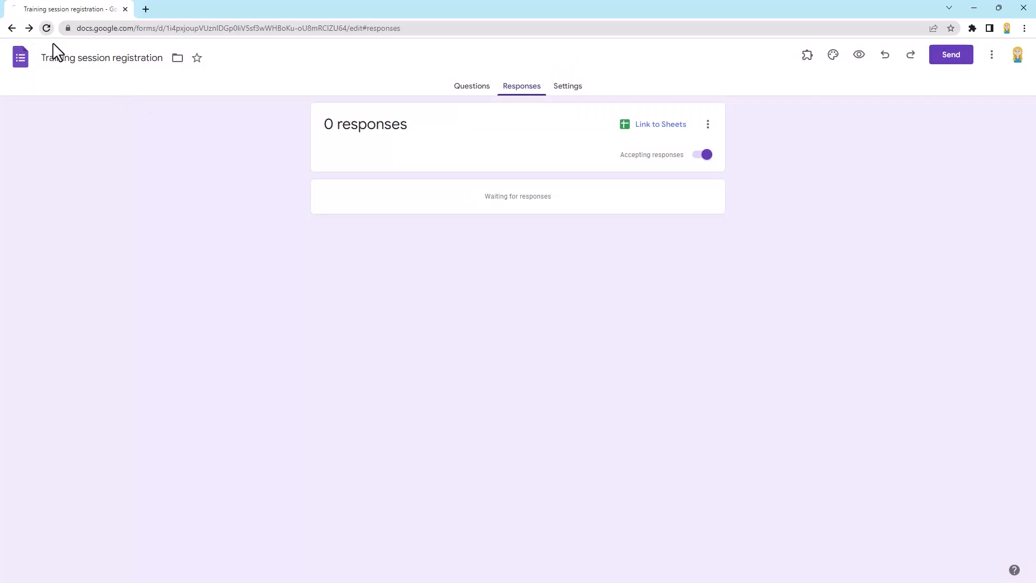
{"action": "left_click", "coordinate": [472, 86]}
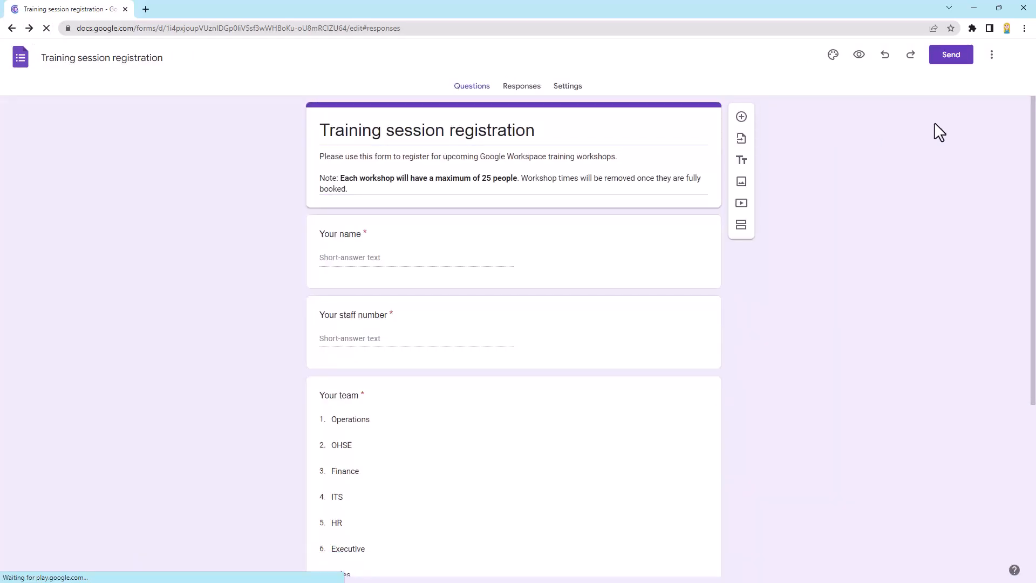
{"action": "left_click", "coordinate": [521, 86]}
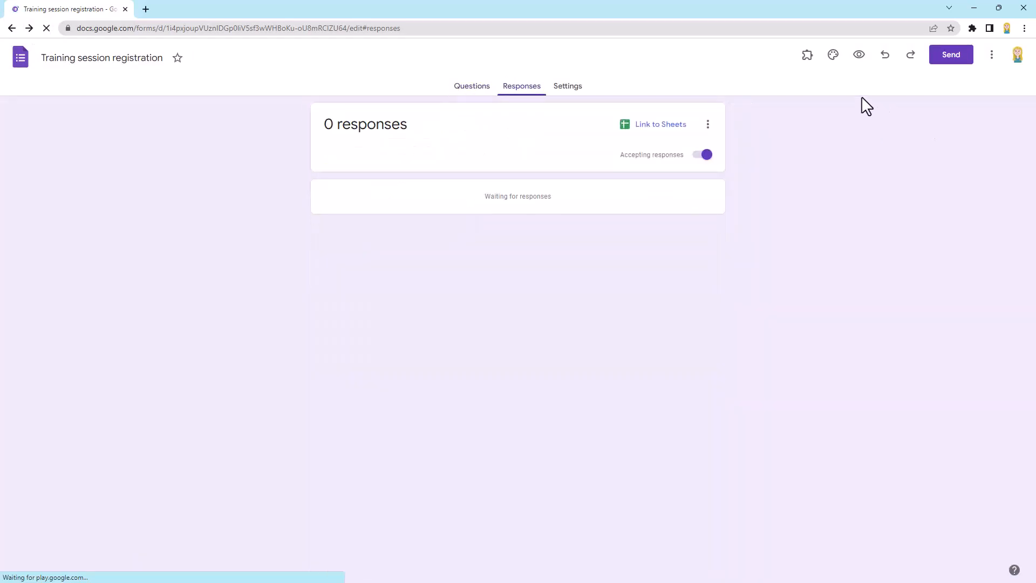
{"action": "left_click", "coordinate": [807, 54]}
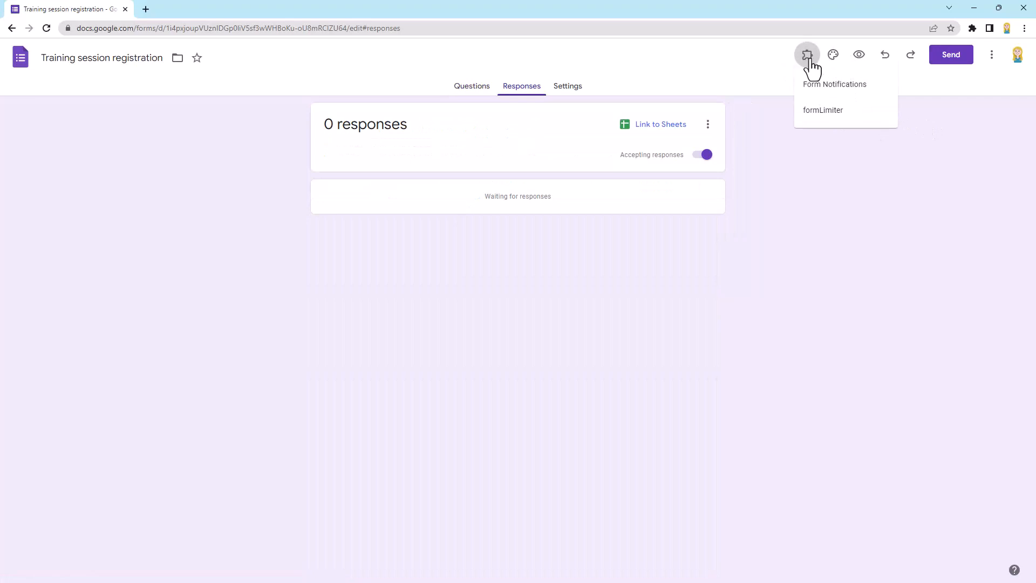
{"action": "left_click", "coordinate": [834, 84]}
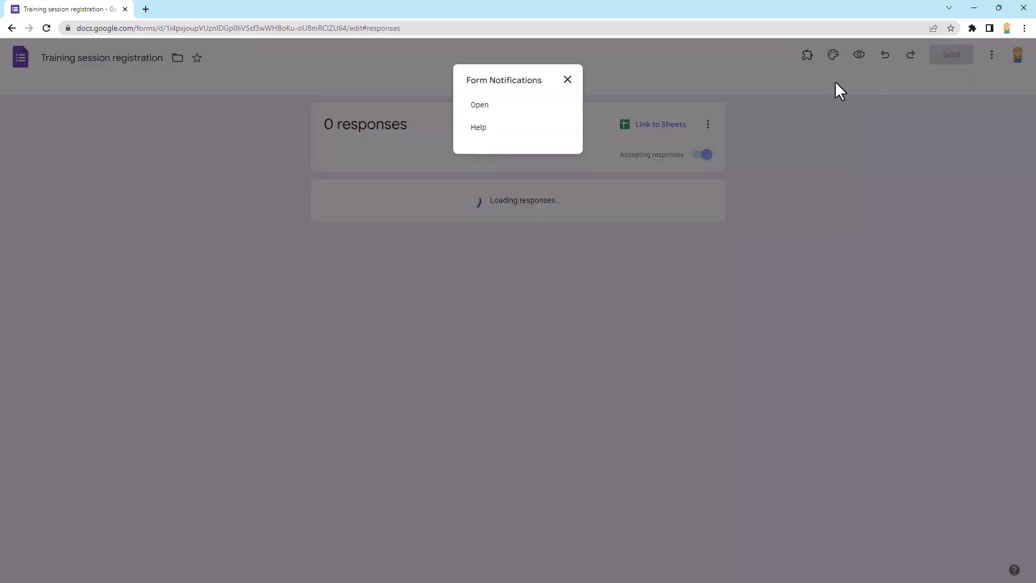
{"action": "mouse_move", "coordinate": [479, 119]}
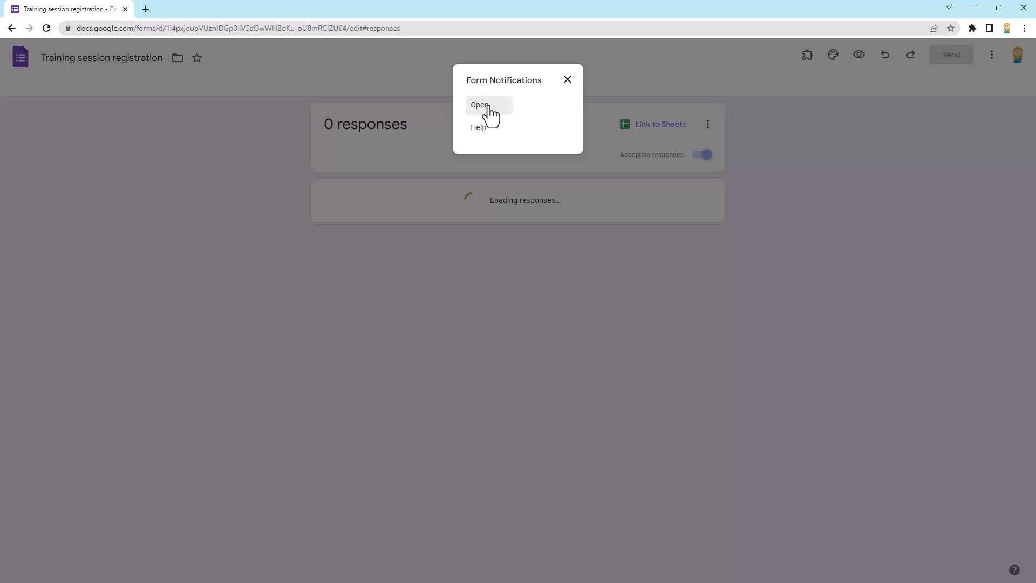
Bring up the Form Notifications configuration sidebar with both toggles off.
{"action": "left_click", "coordinate": [479, 104]}
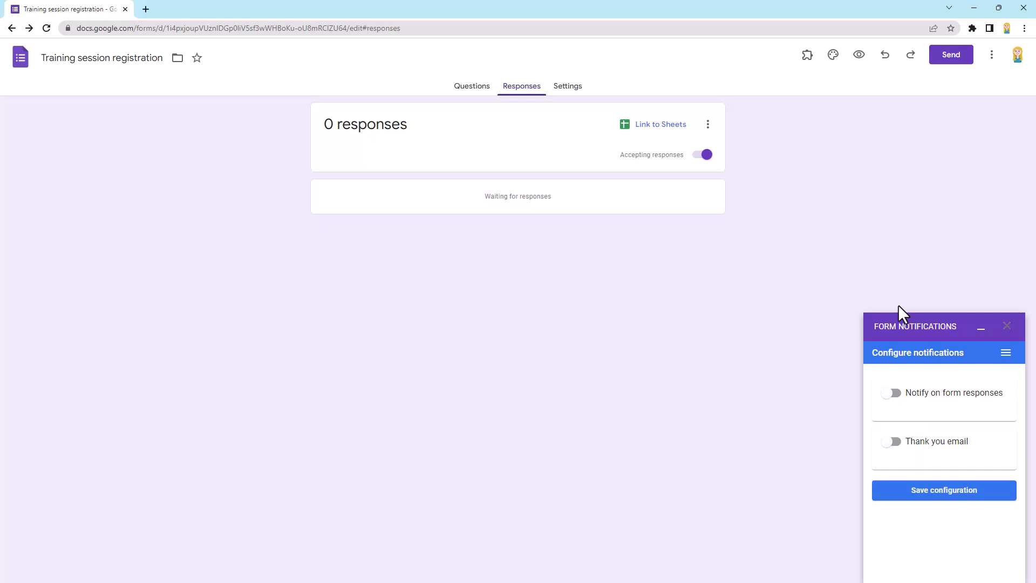
{"action": "mouse_move", "coordinate": [900, 317]}
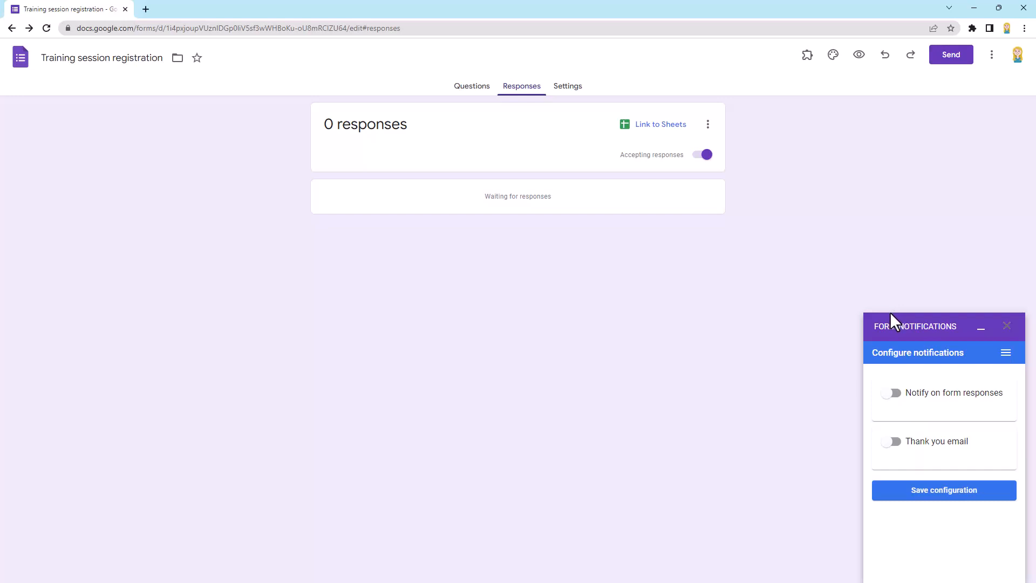
{"action": "mouse_move", "coordinate": [969, 463]}
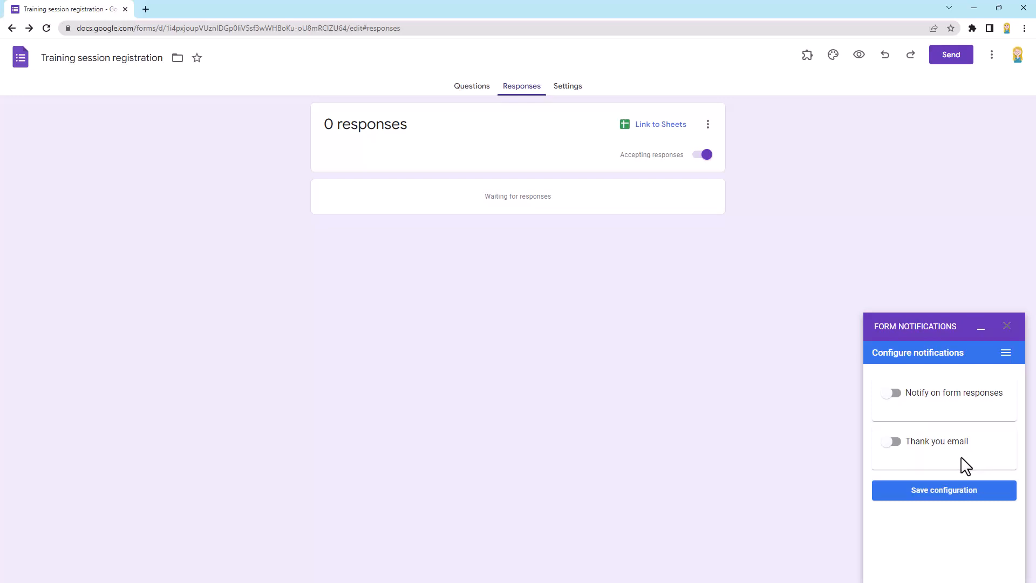
{"action": "mouse_move", "coordinate": [958, 463]}
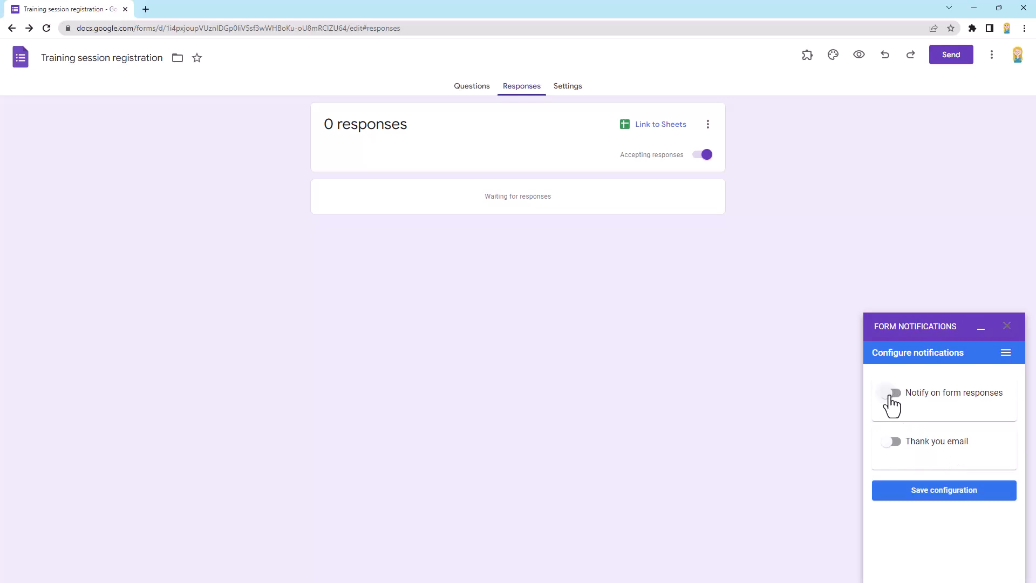
Enable 'Notify on form responses' after every 1 response and save the configuration.
{"action": "left_click", "coordinate": [890, 393]}
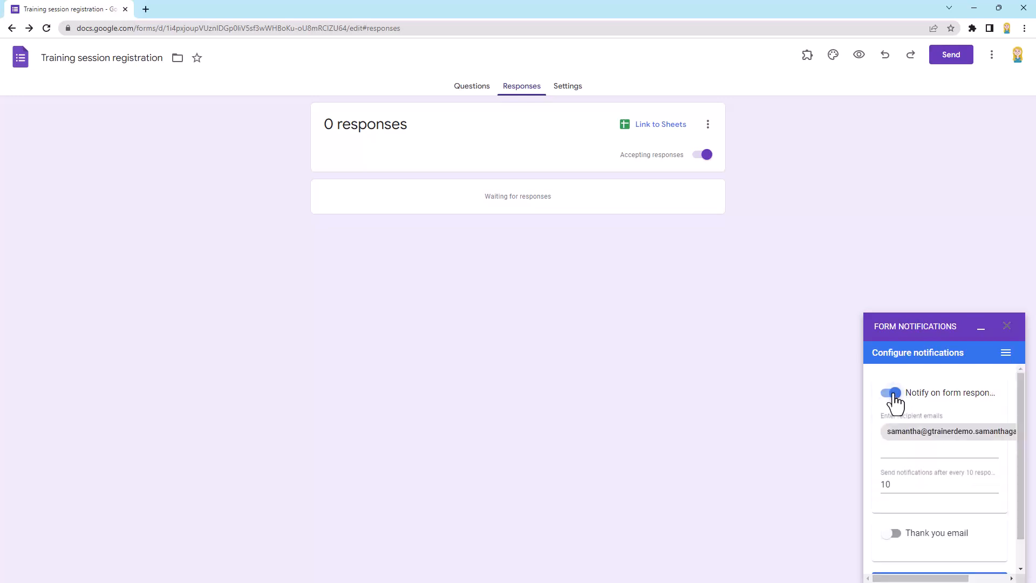
{"action": "mouse_move", "coordinate": [916, 479]}
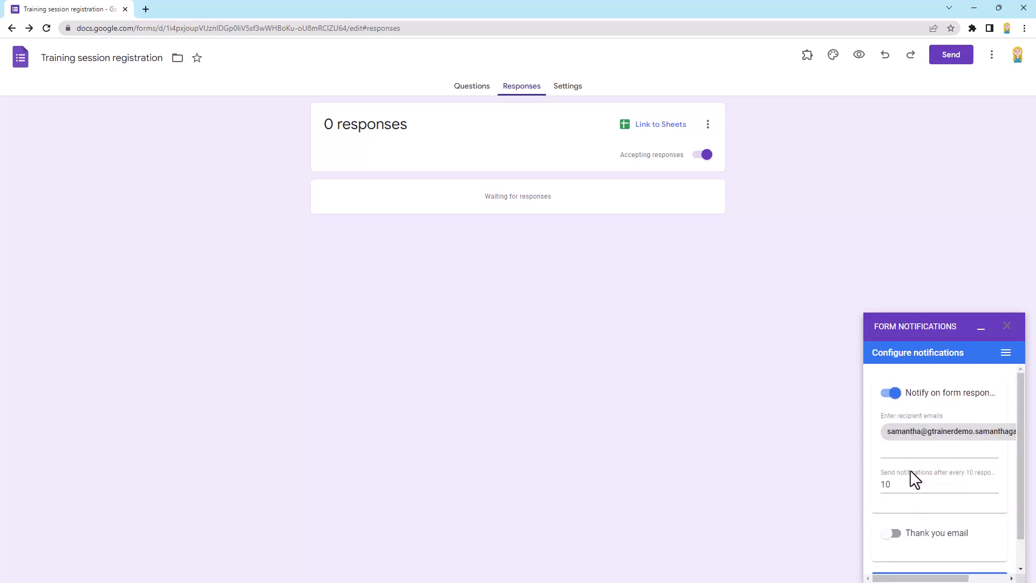
{"action": "left_click", "coordinate": [938, 450]}
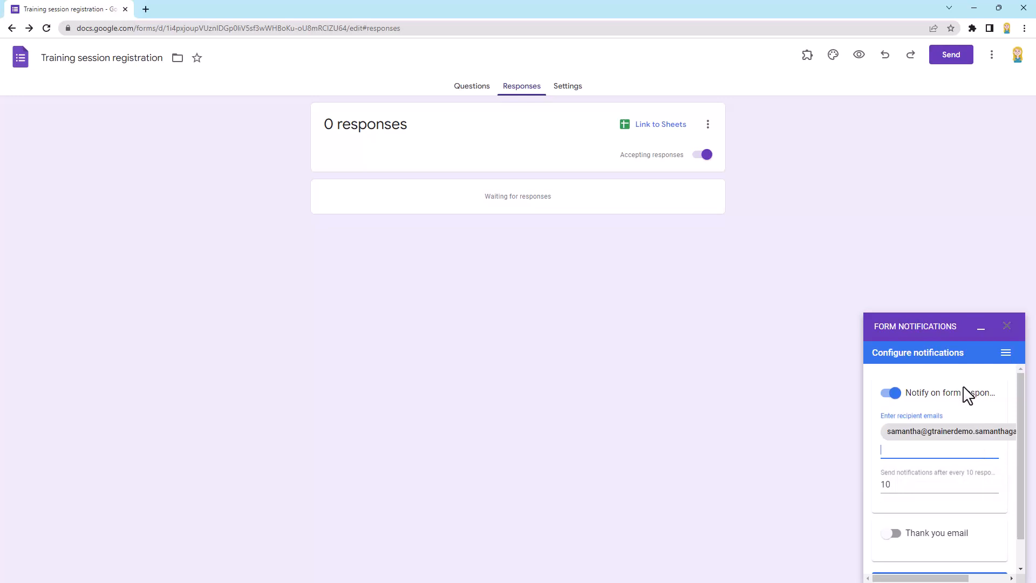
{"action": "scroll", "scroll_direction": "down", "scroll_amount": 3}
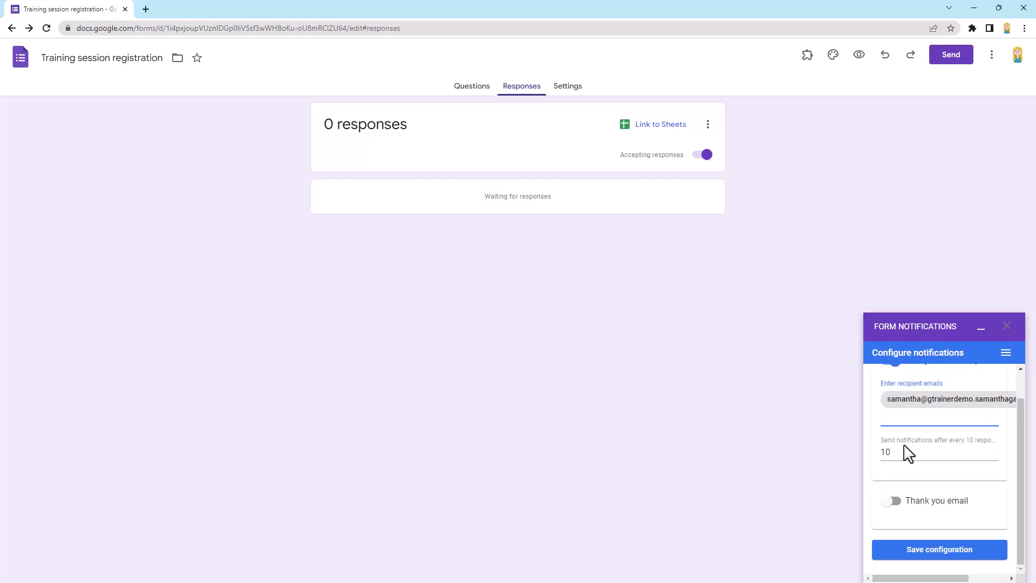
{"action": "mouse_move", "coordinate": [944, 455]}
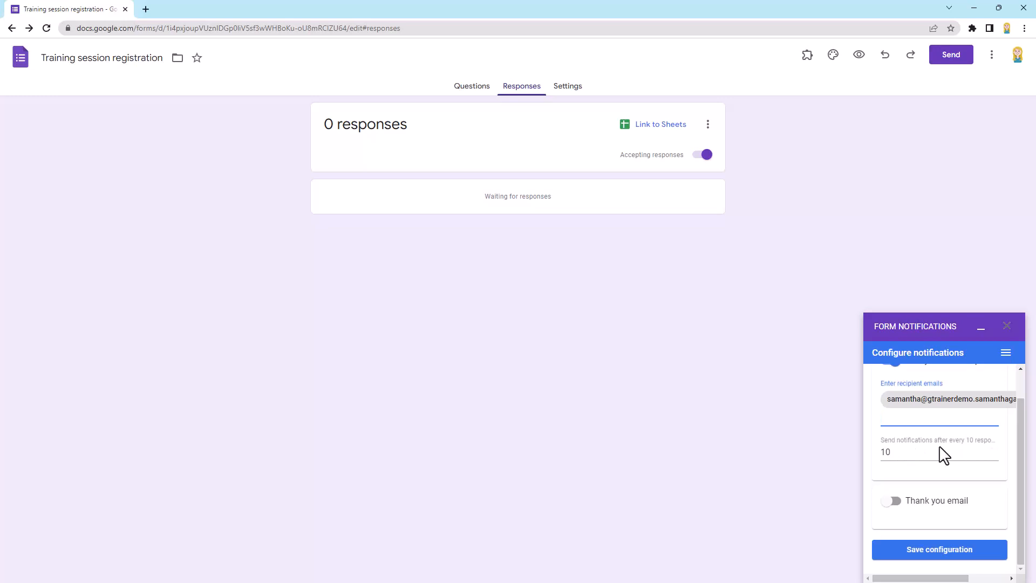
{"action": "left_click", "coordinate": [938, 417]}
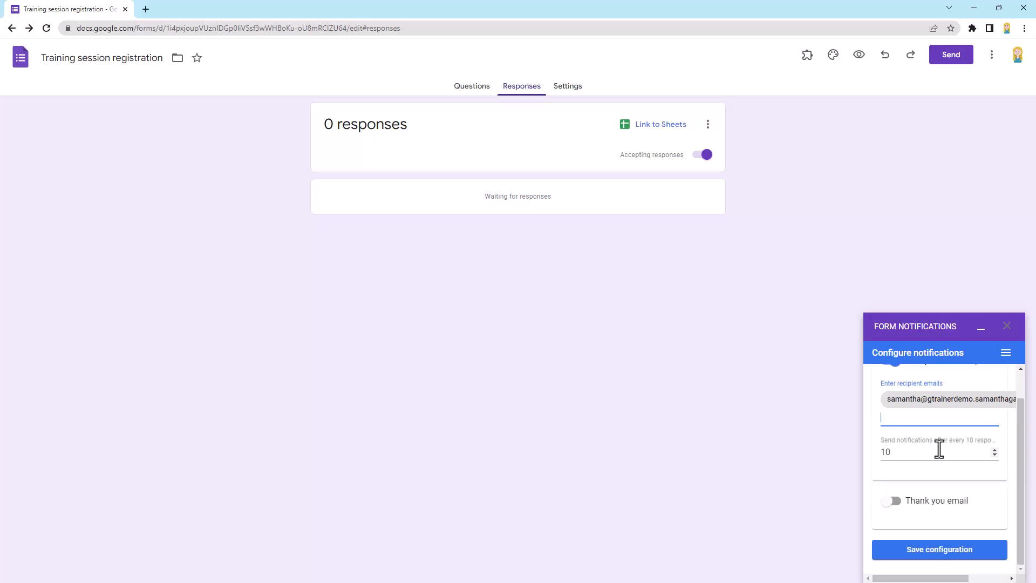
{"action": "mouse_move", "coordinate": [938, 449]}
{"action": "type", "text": "1"}
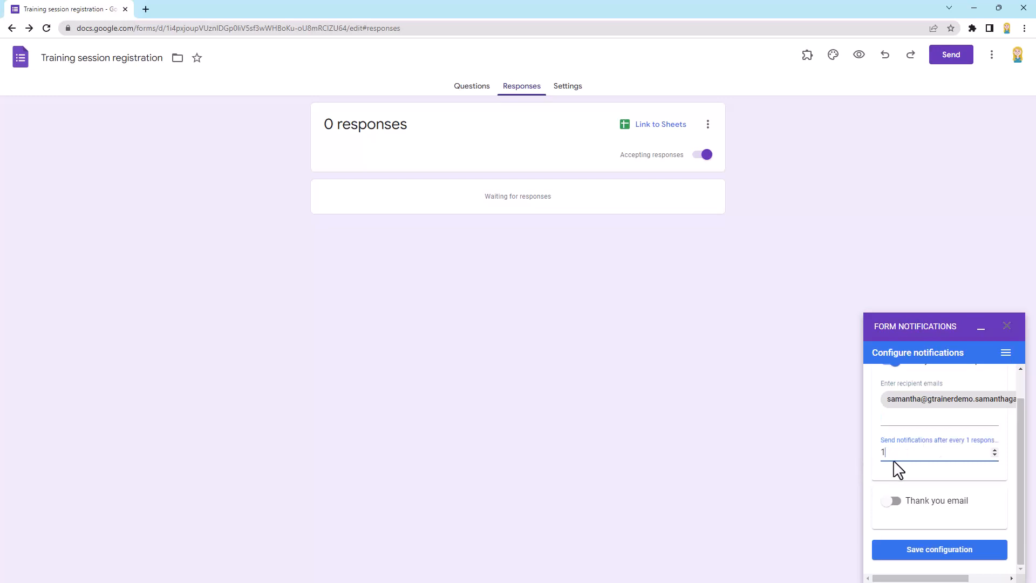
{"action": "mouse_move", "coordinate": [892, 456]}
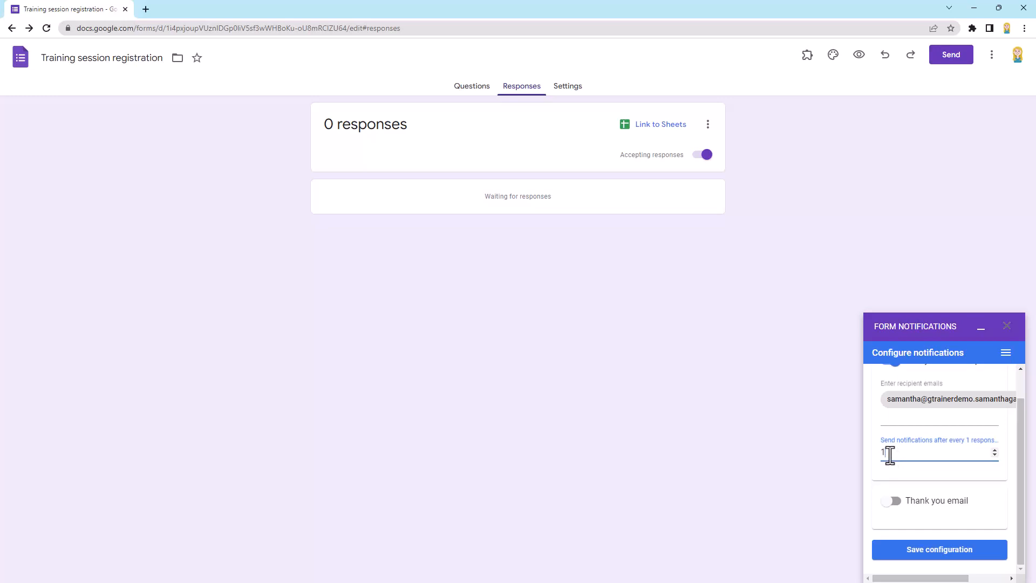
{"action": "mouse_move", "coordinate": [965, 496]}
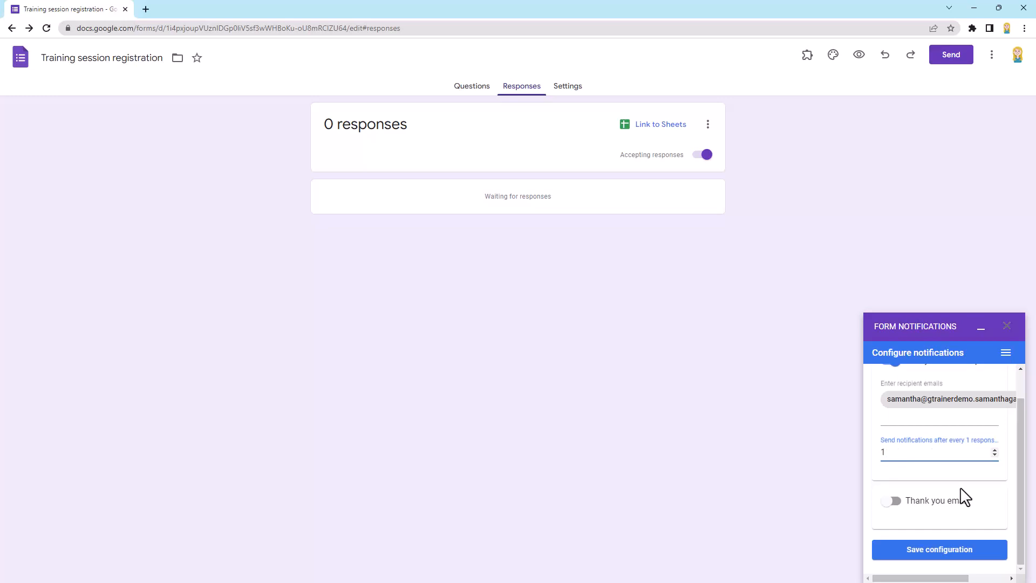
{"action": "left_click", "coordinate": [938, 549]}
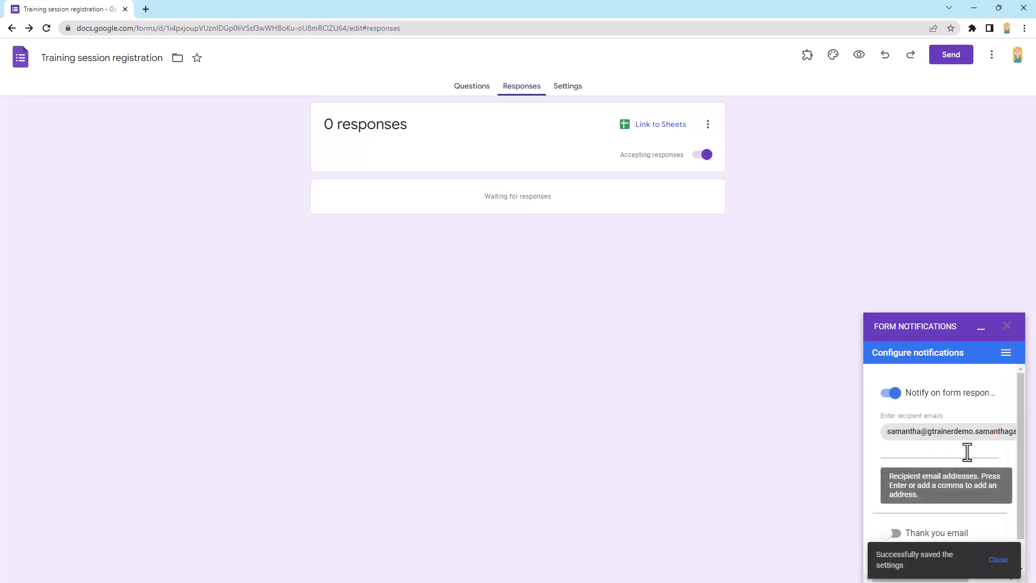
Enable the thank-you email, collecting the address from a form field with default subject and body.
{"action": "scroll", "scroll_direction": "down", "scroll_amount": 3}
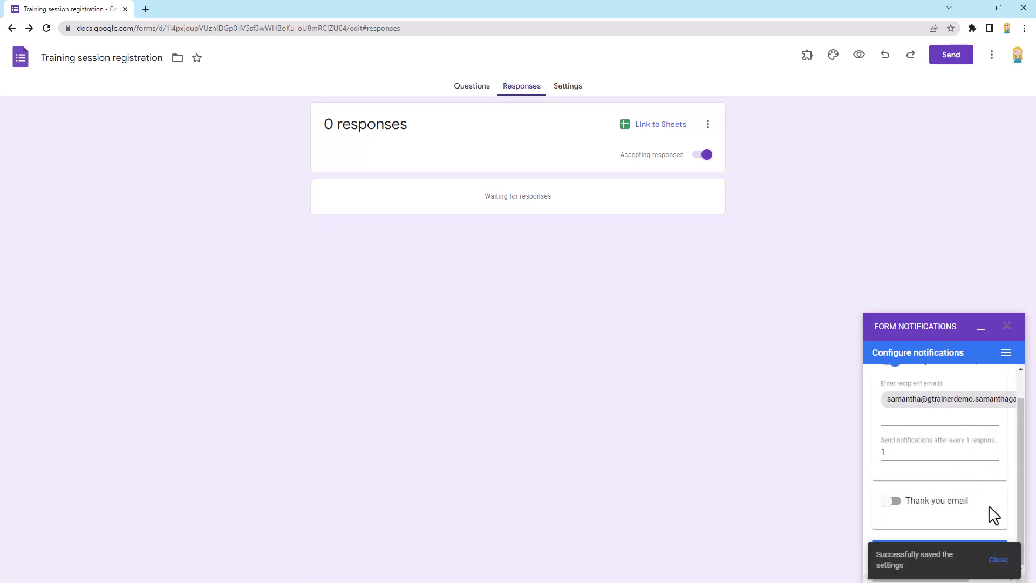
{"action": "mouse_move", "coordinate": [891, 502]}
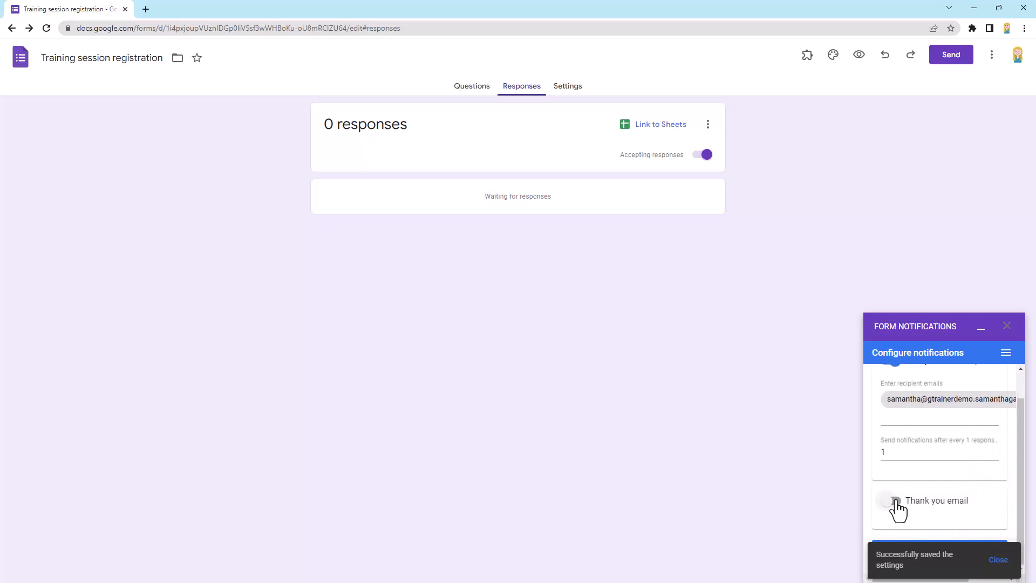
{"action": "left_click", "coordinate": [891, 500]}
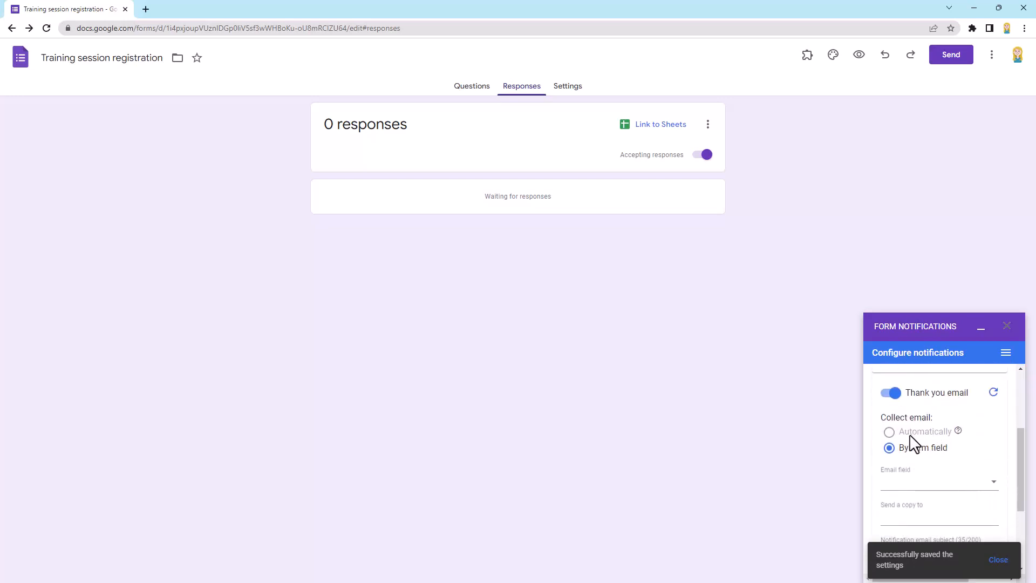
{"action": "mouse_move", "coordinate": [938, 474]}
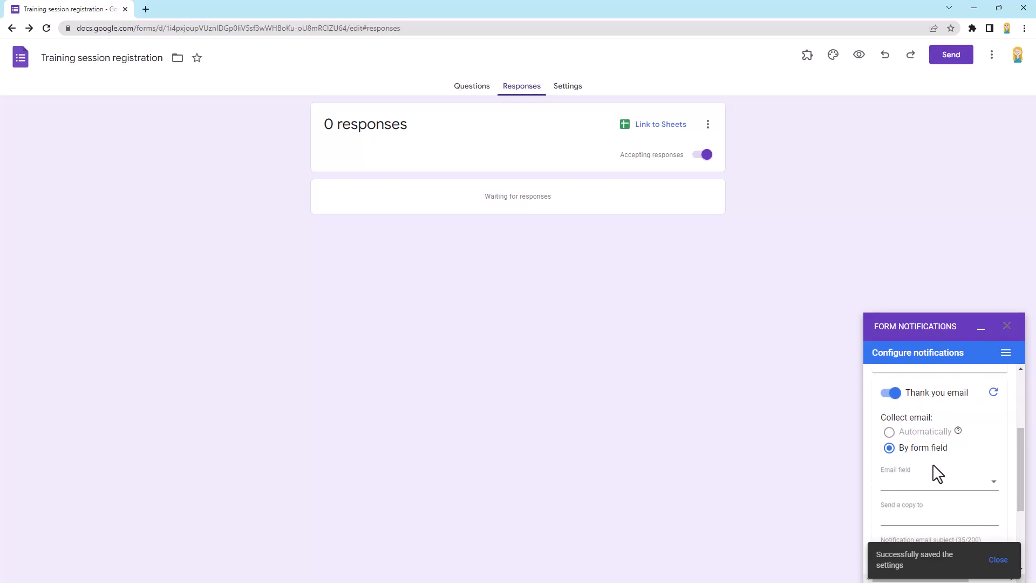
{"action": "mouse_move", "coordinate": [938, 477]}
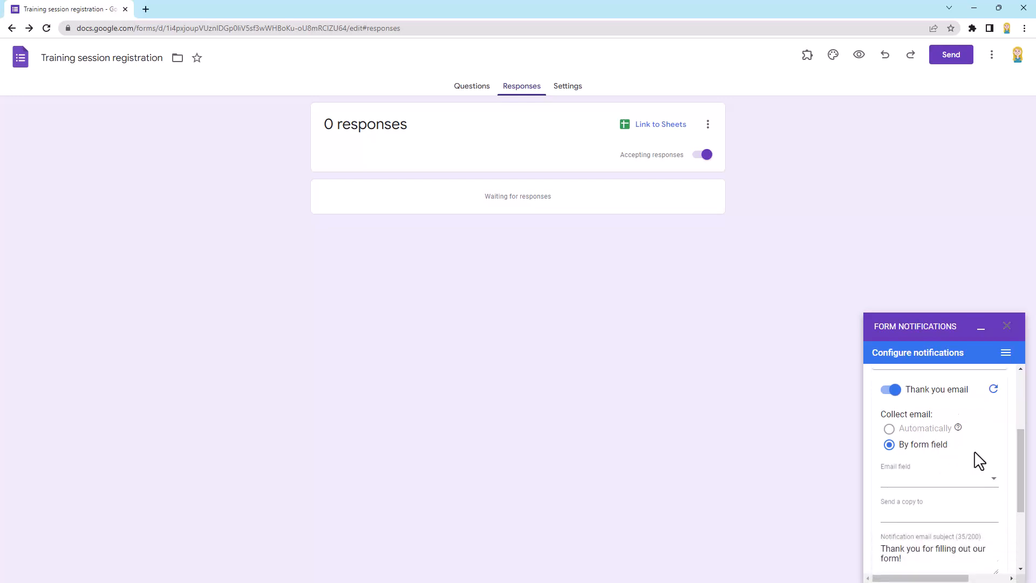
{"action": "scroll", "scroll_direction": "down", "scroll_amount": 3}
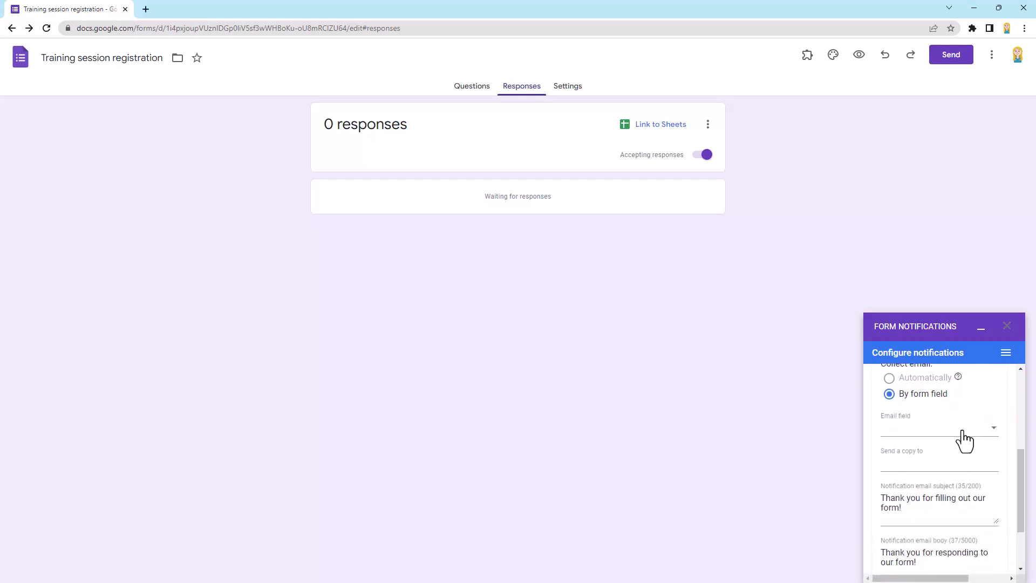
{"action": "left_click", "coordinate": [937, 428]}
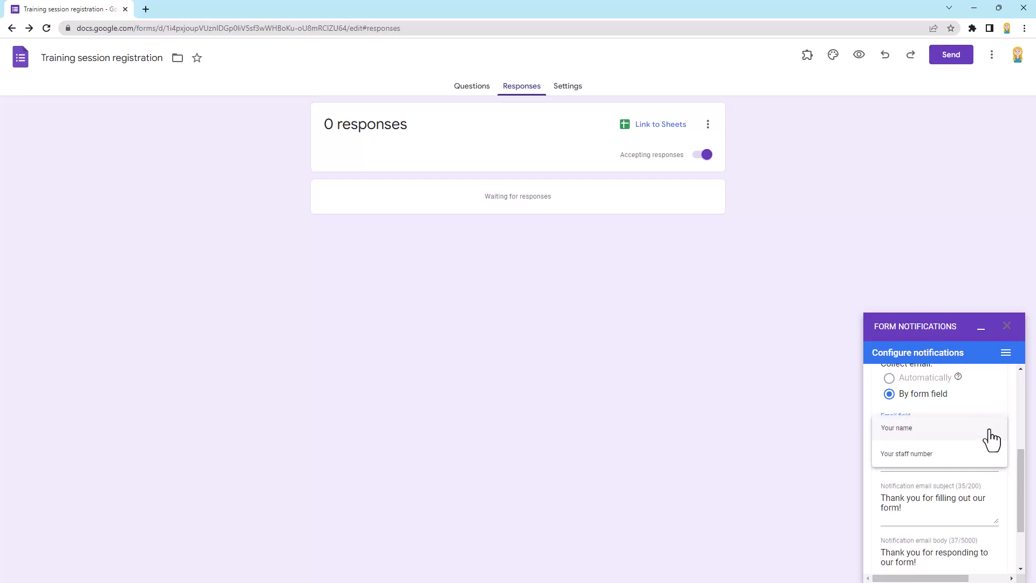
{"action": "mouse_move", "coordinate": [1017, 416]}
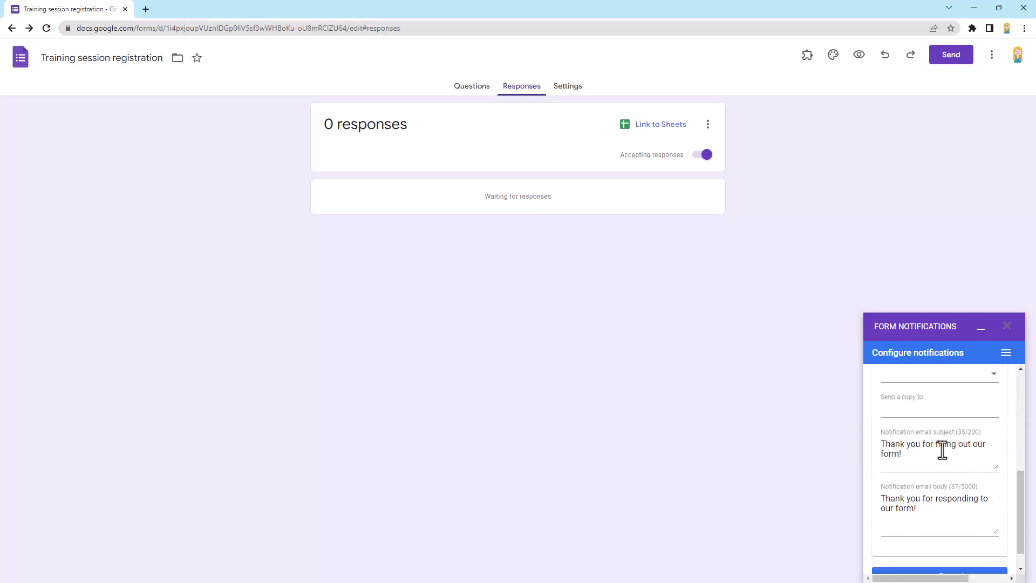
{"action": "mouse_move", "coordinate": [946, 526]}
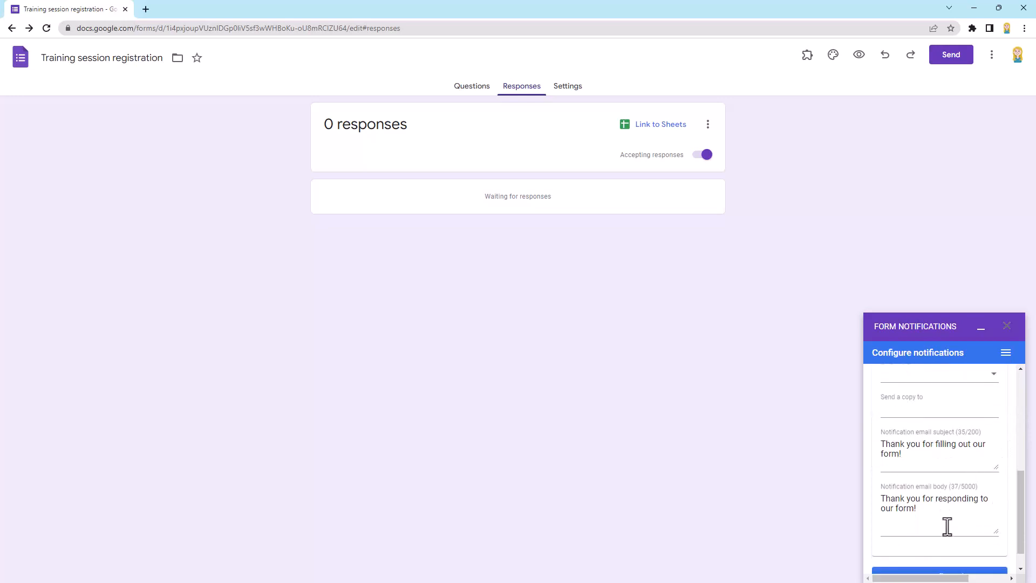
{"action": "scroll", "scroll_direction": "down", "scroll_amount": 3}
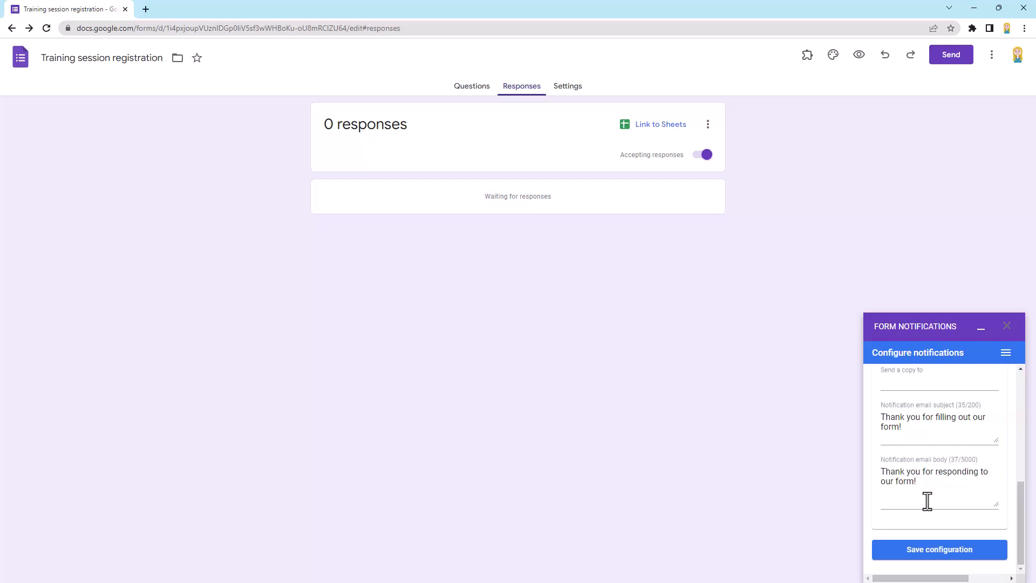
{"action": "scroll", "scroll_direction": "up", "scroll_amount": 3}
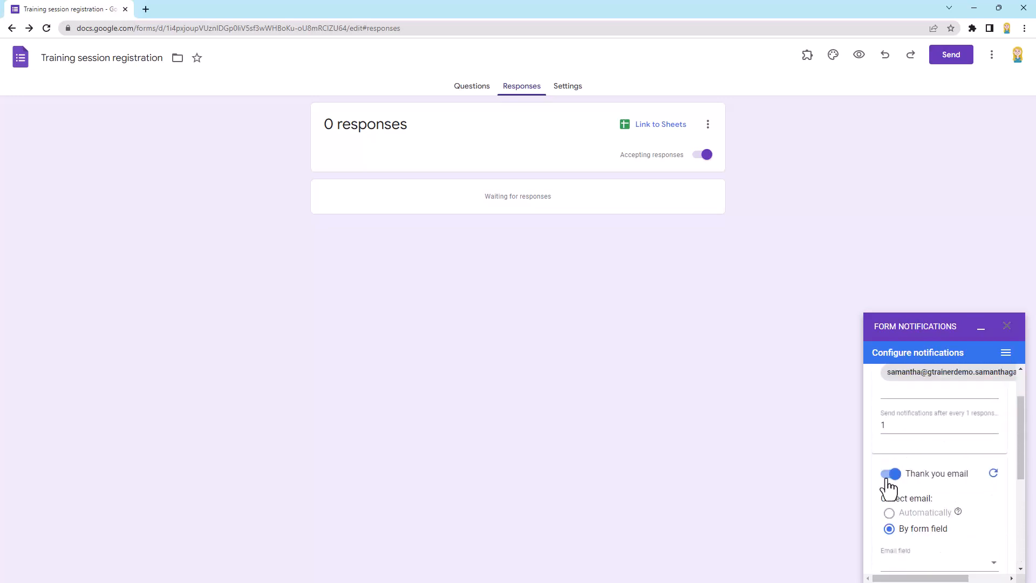
Switch the thank-you email off and save the Form Notifications configuration.
{"action": "left_click", "coordinate": [891, 473]}
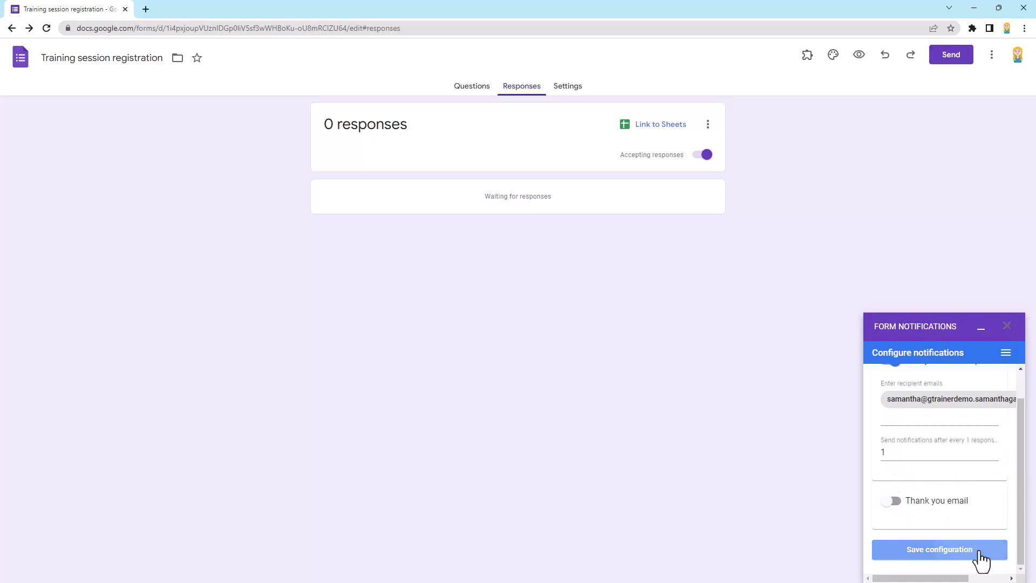
{"action": "left_click", "coordinate": [939, 549]}
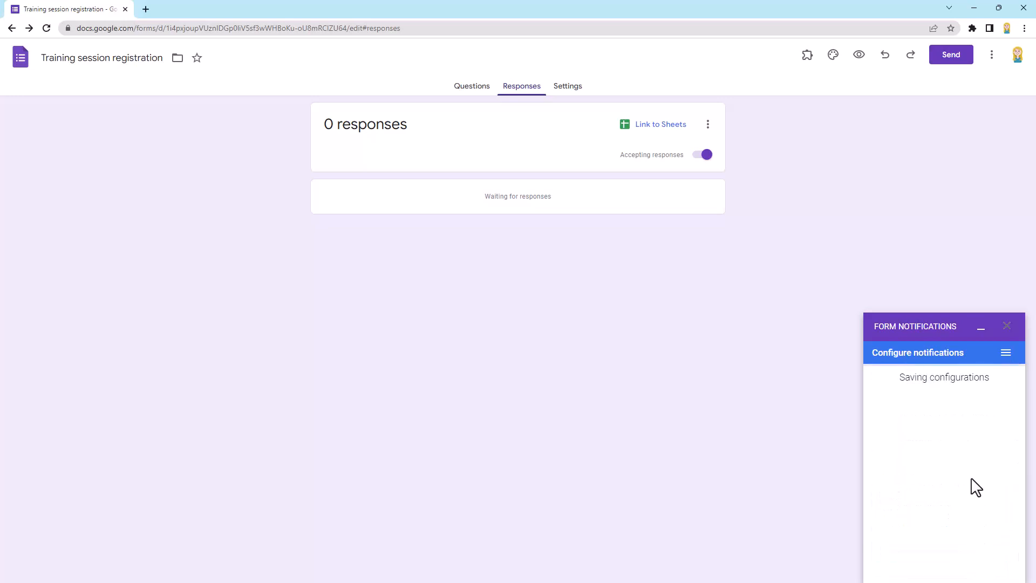